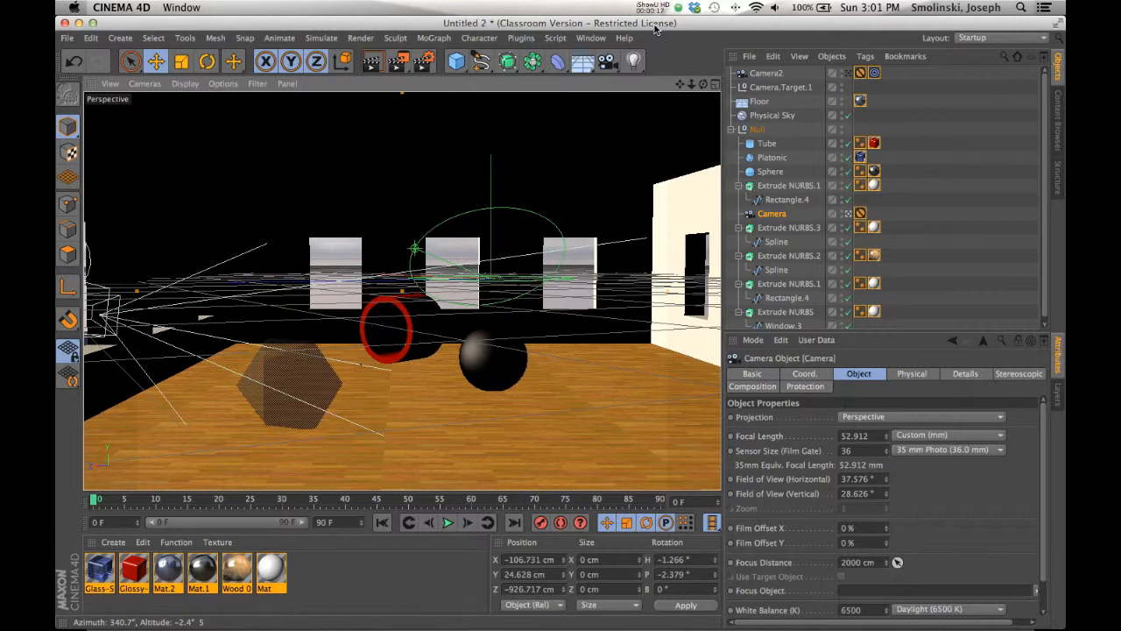
- Render the room scene in the perspective viewport to preview glass, metal and wood materials
click(379, 61)
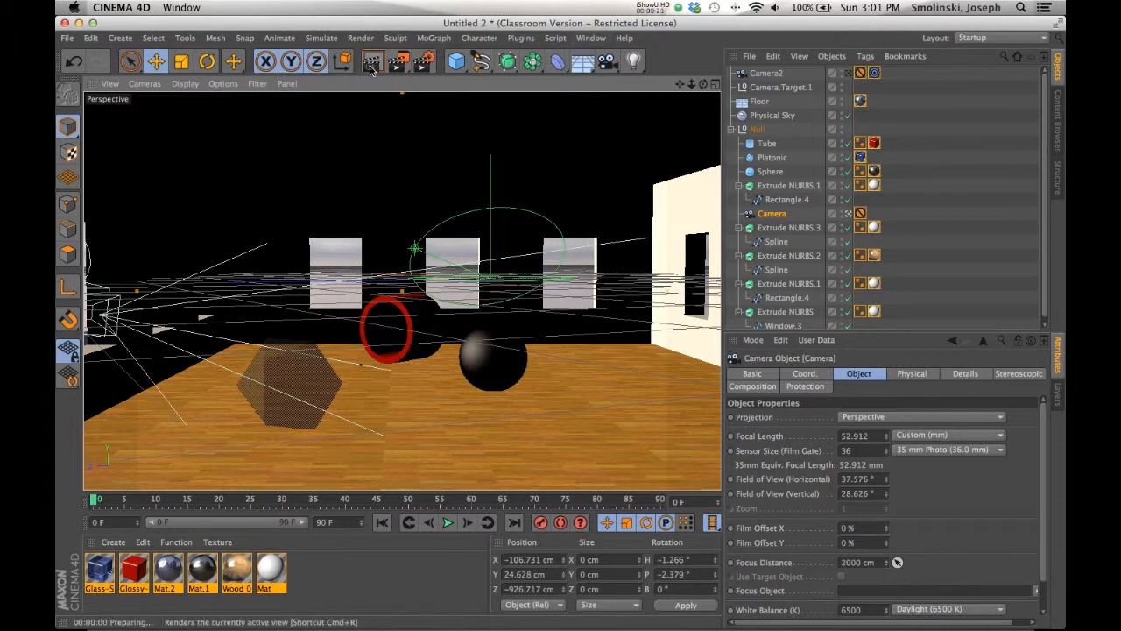
click(374, 61)
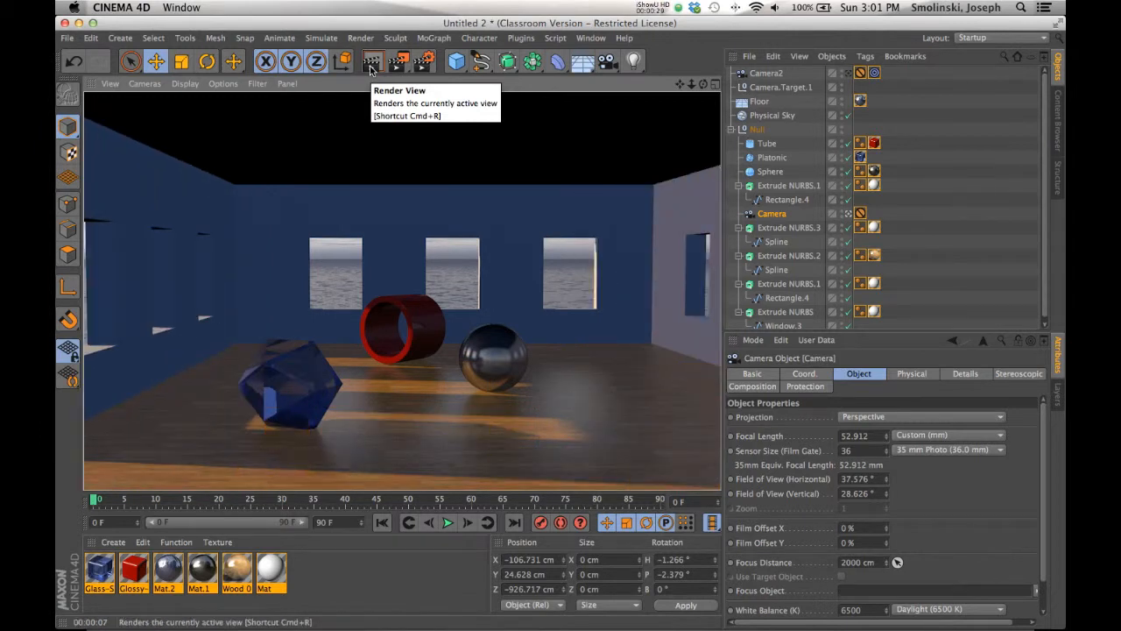
mouse_move(399, 63)
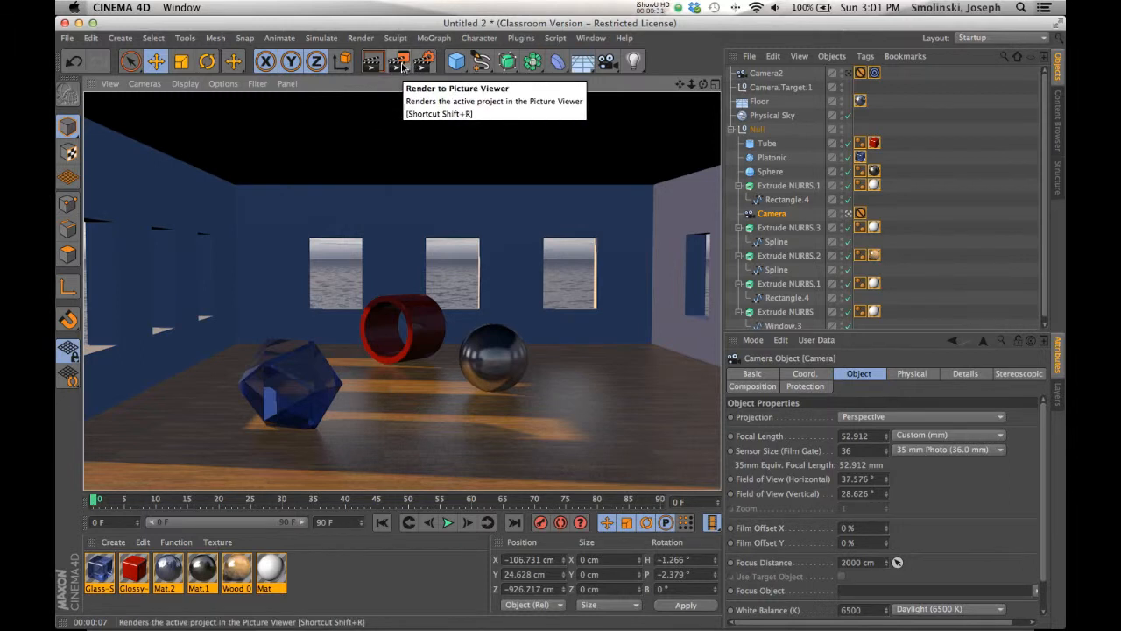
- Render the room to the Picture Viewer as an 800×600 image, enlarge the window, then close it
click(396, 62)
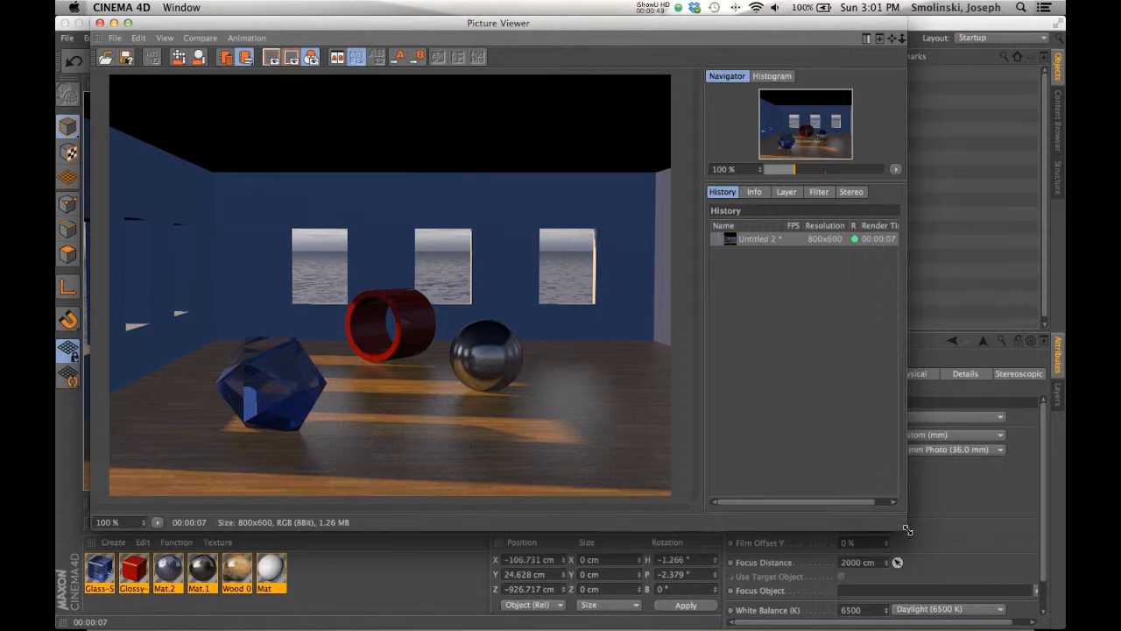
drag(907, 529, 995, 536)
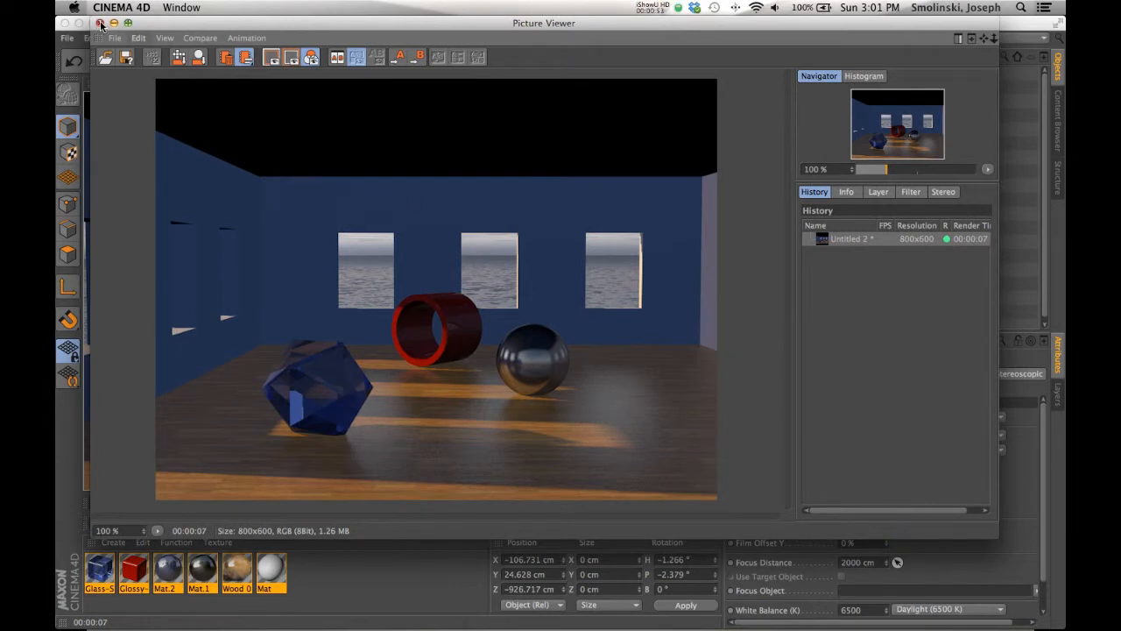
click(101, 24)
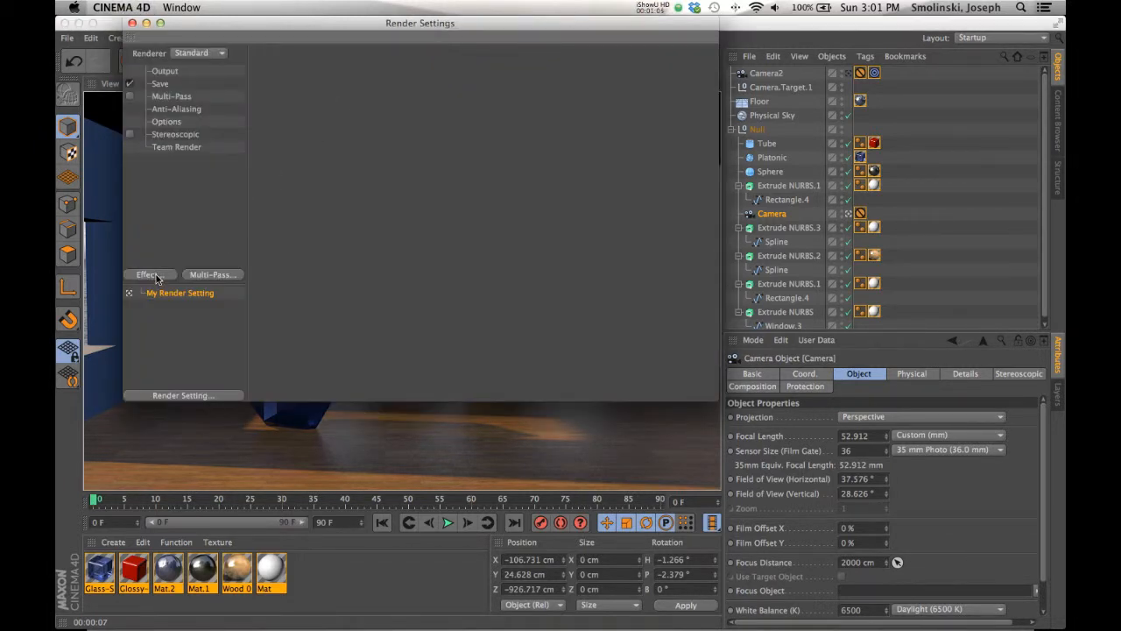
- Add a Global Illumination effect with Irradiance Cache as the primary method
click(149, 273)
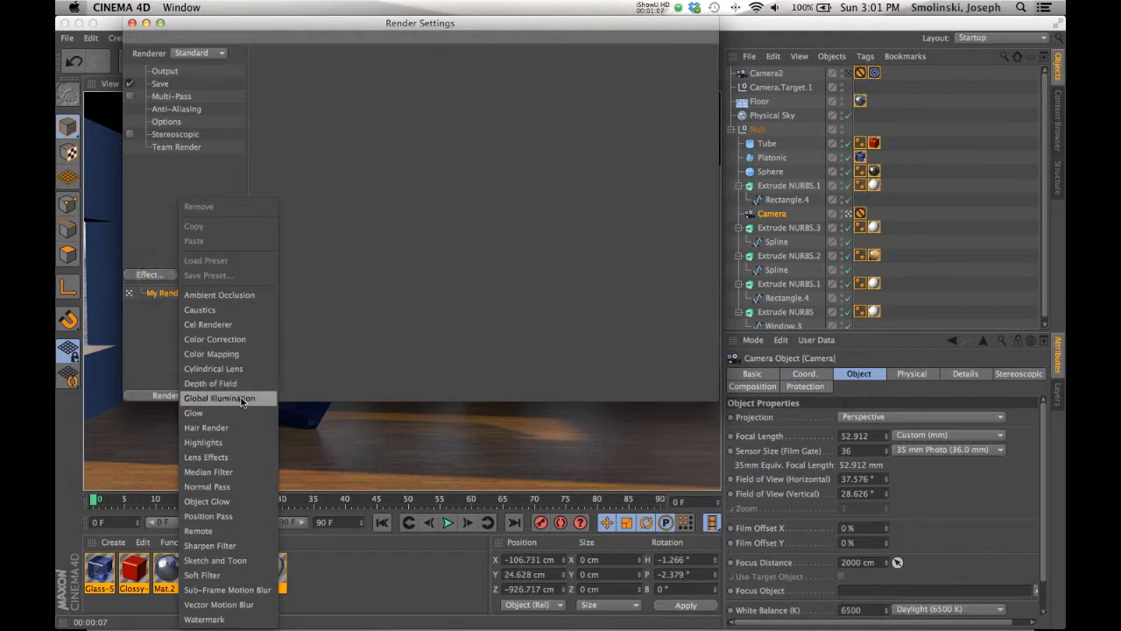
click(219, 398)
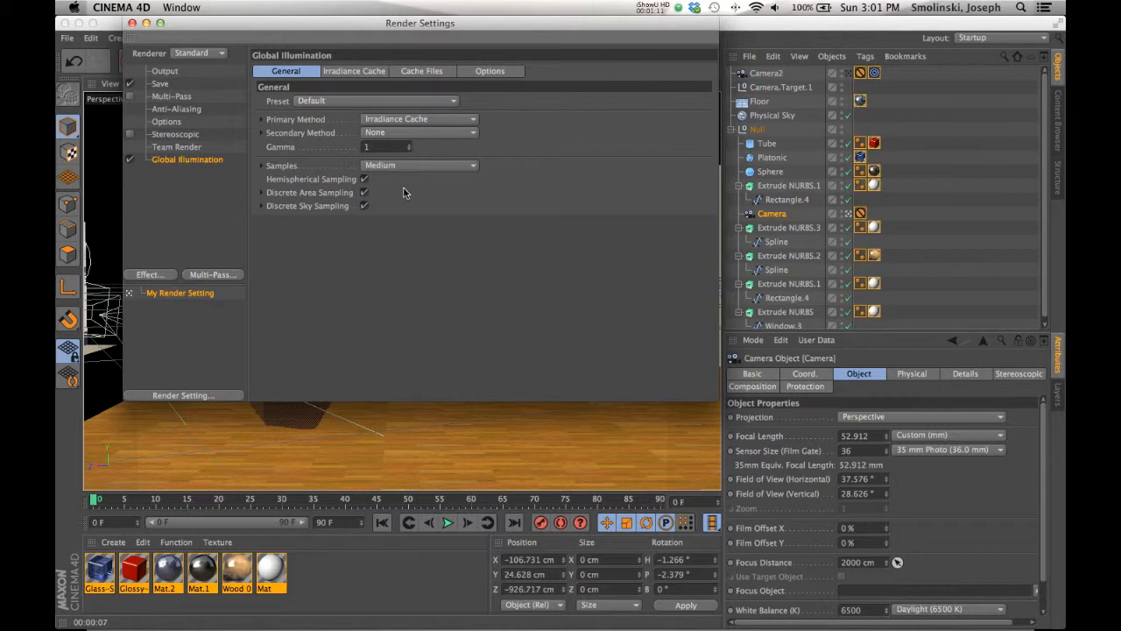
mouse_move(175, 49)
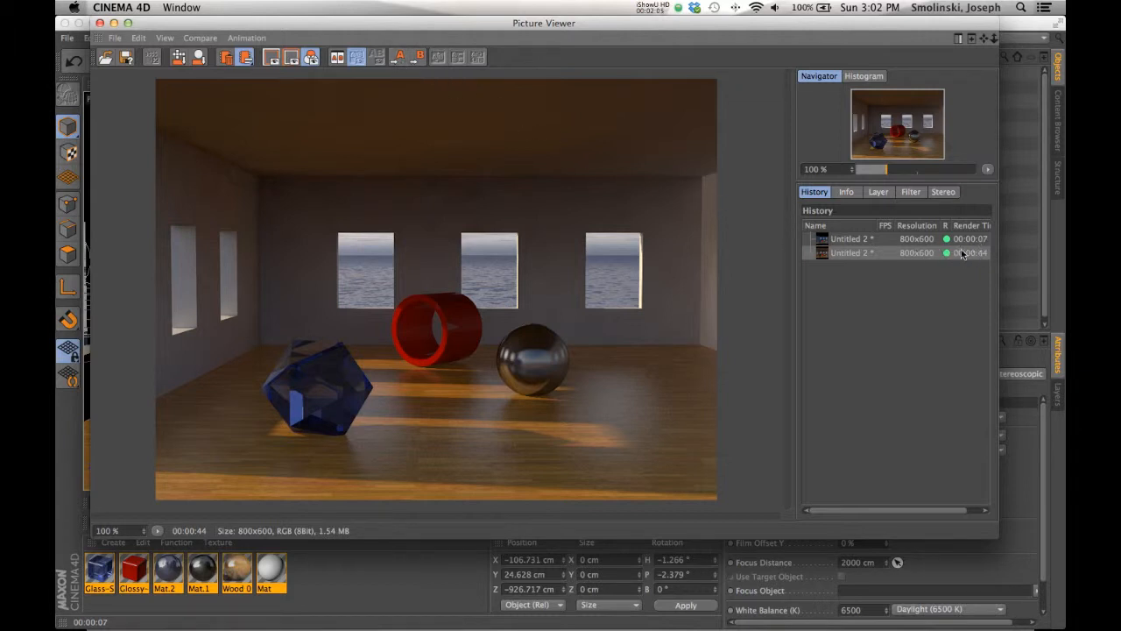
- Compare the first render against the brighter global illumination render in the history
click(849, 238)
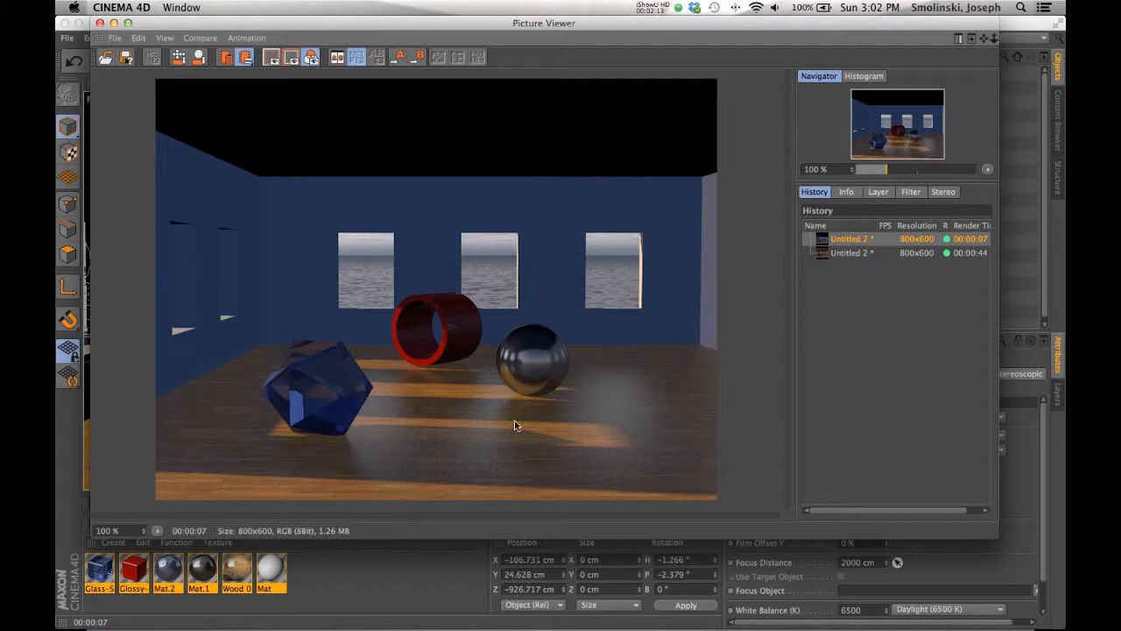
click(849, 252)
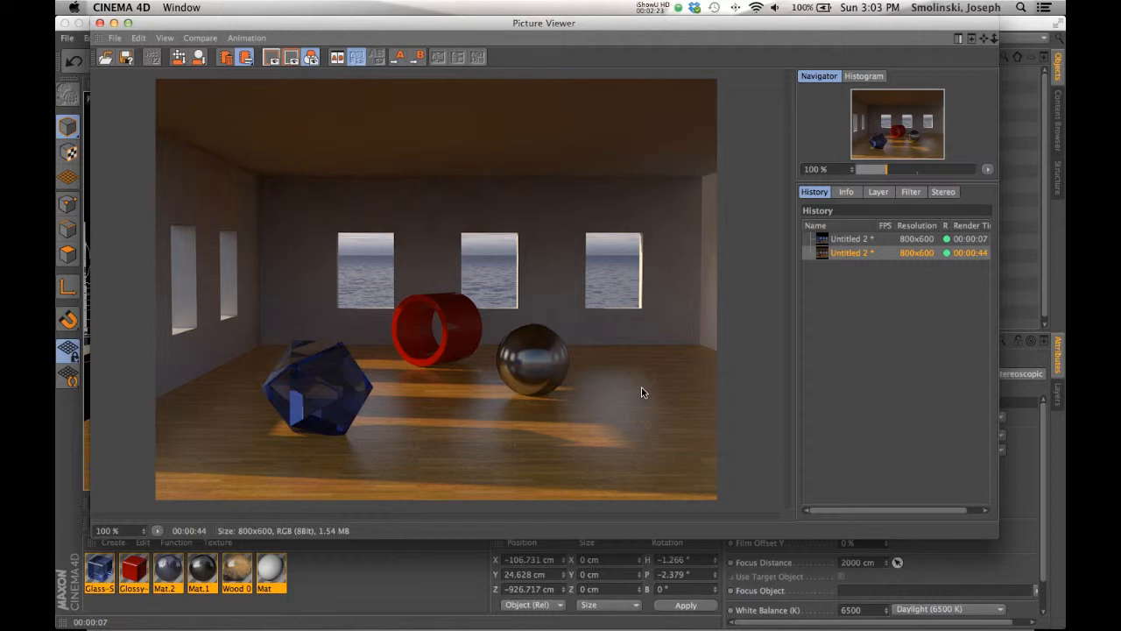
mouse_move(277, 184)
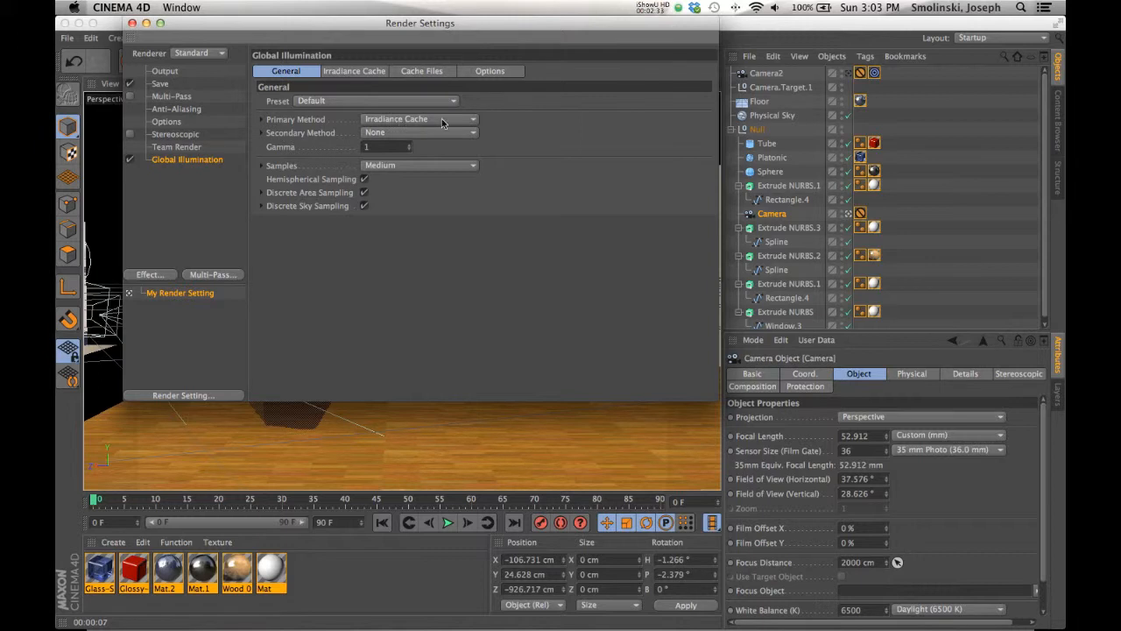
mouse_move(389, 119)
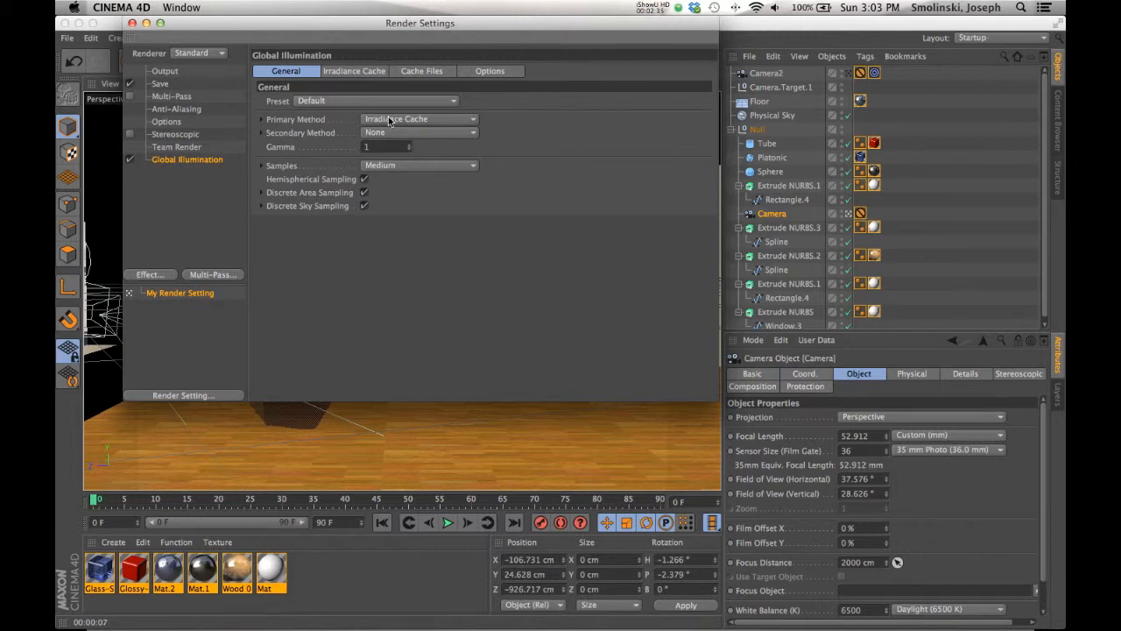
- Keep Irradiance Cache as primary and set the secondary GI method to Light Mapping
click(419, 119)
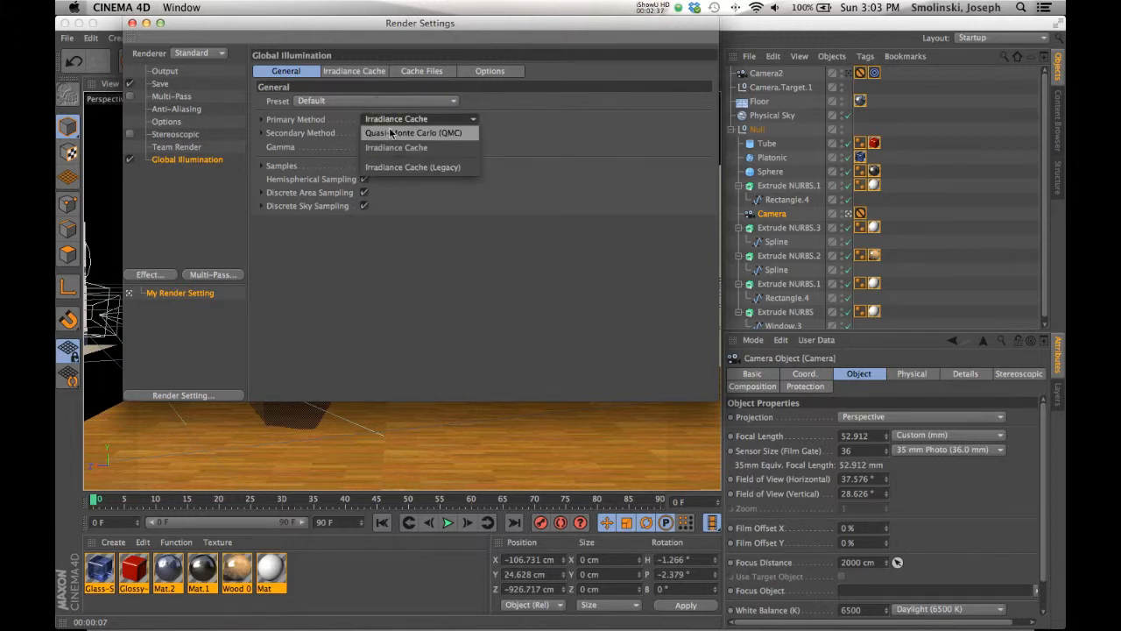
click(417, 133)
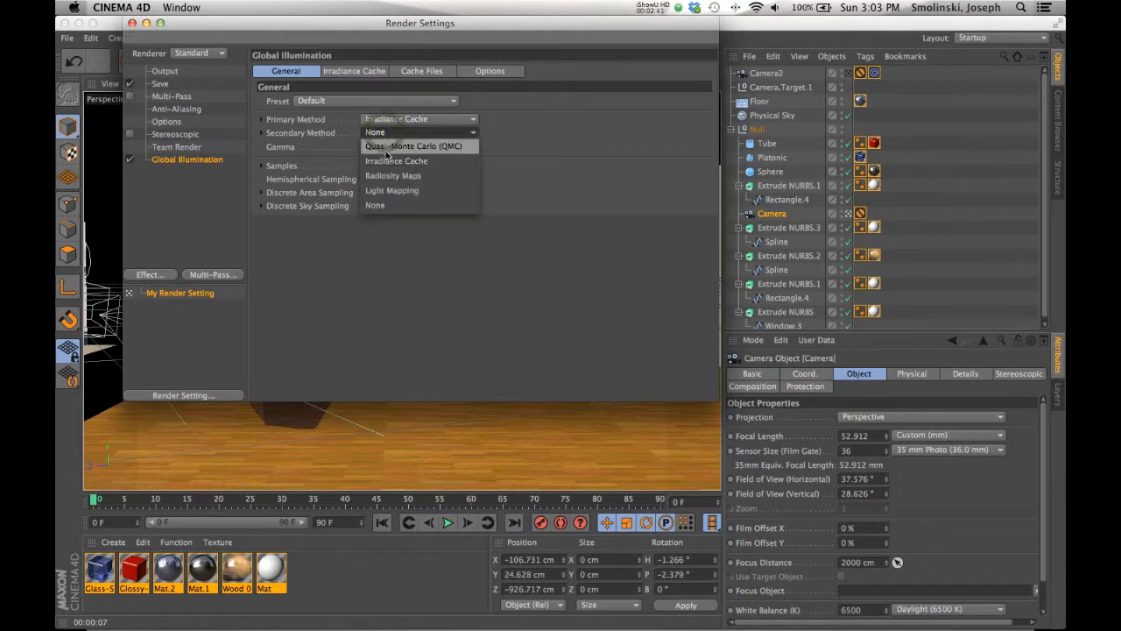
mouse_move(392, 190)
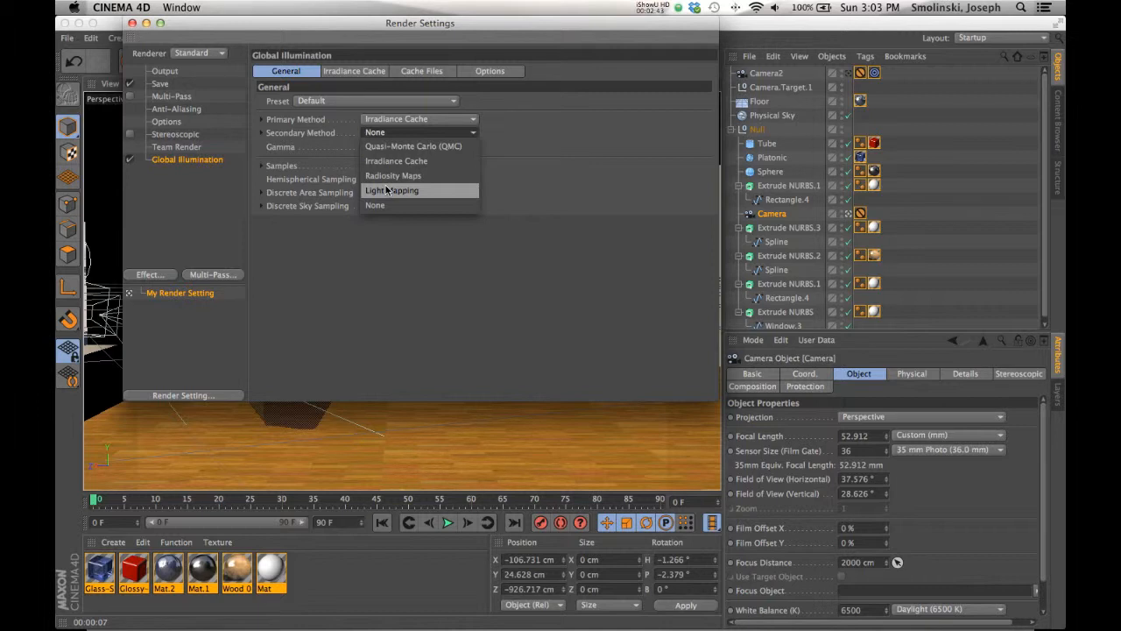
click(393, 189)
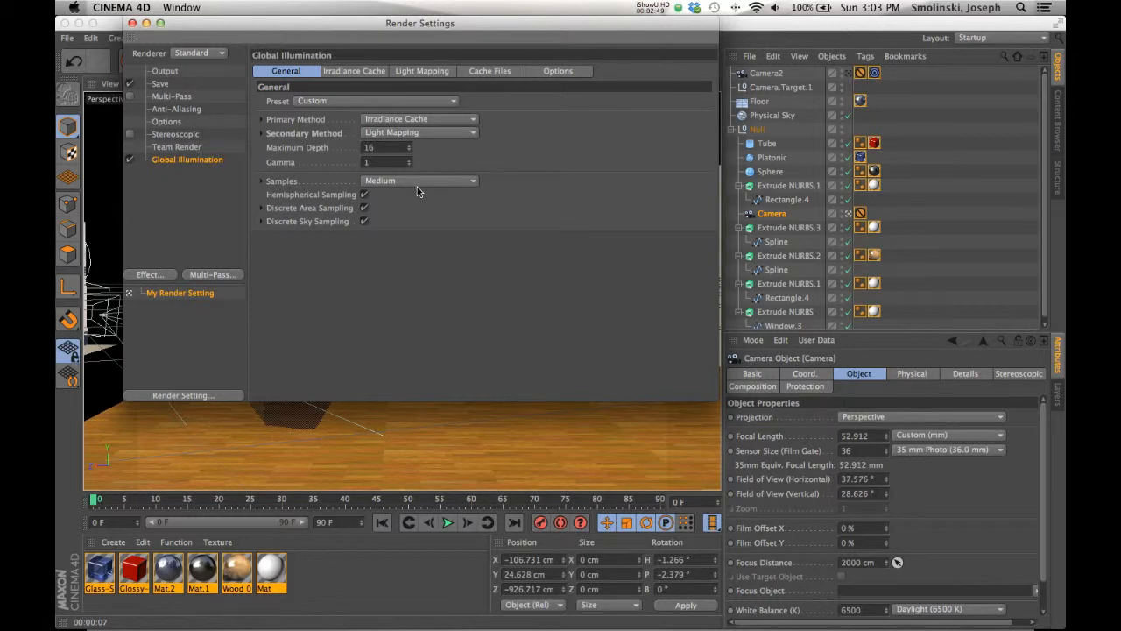
mouse_move(321, 165)
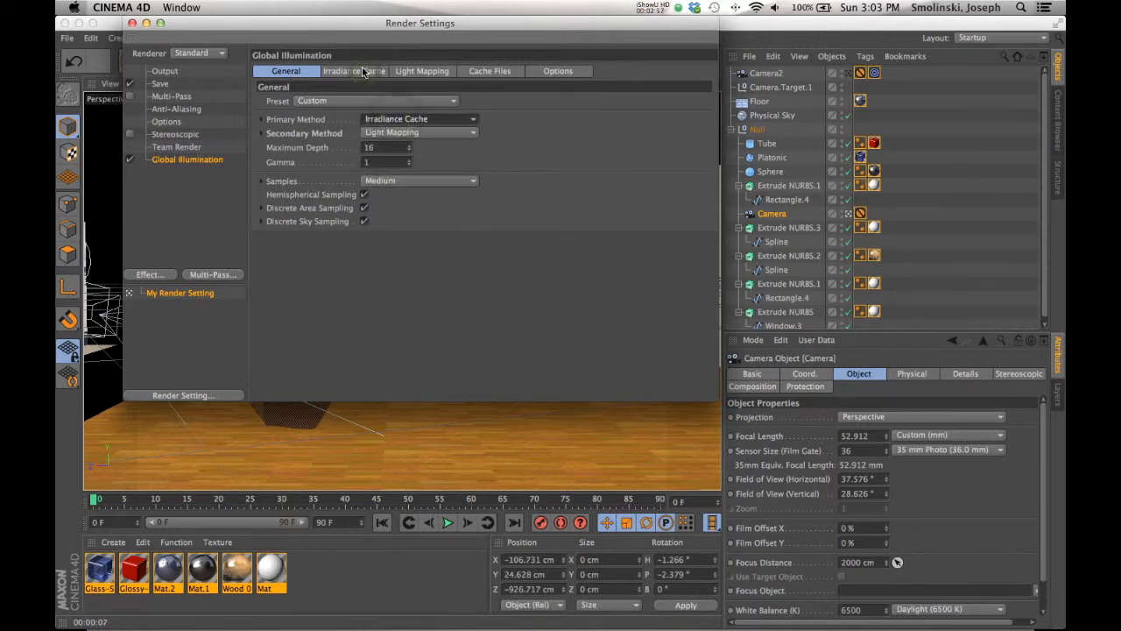
- Set Irradiance Cache record density to Low and the general GI samples to Low
click(354, 70)
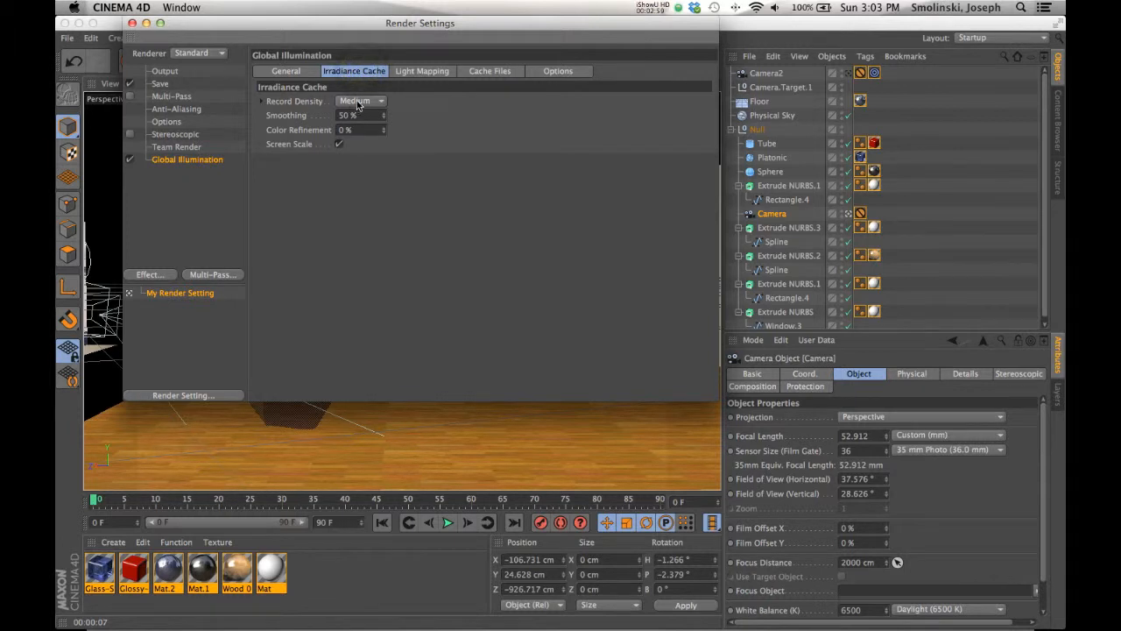
click(361, 99)
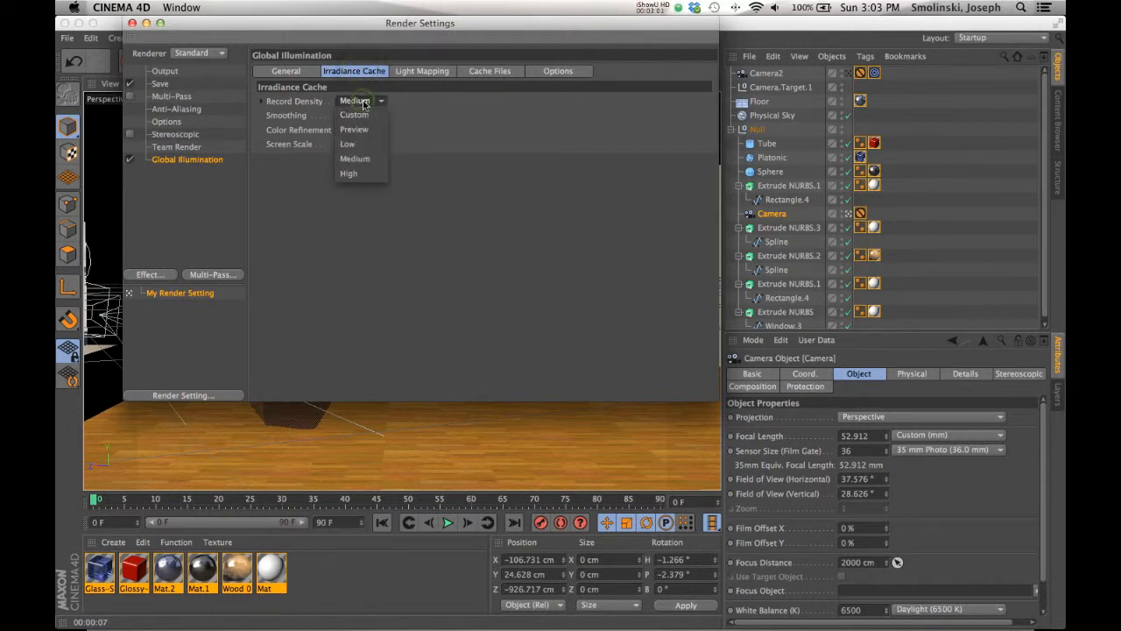
click(347, 144)
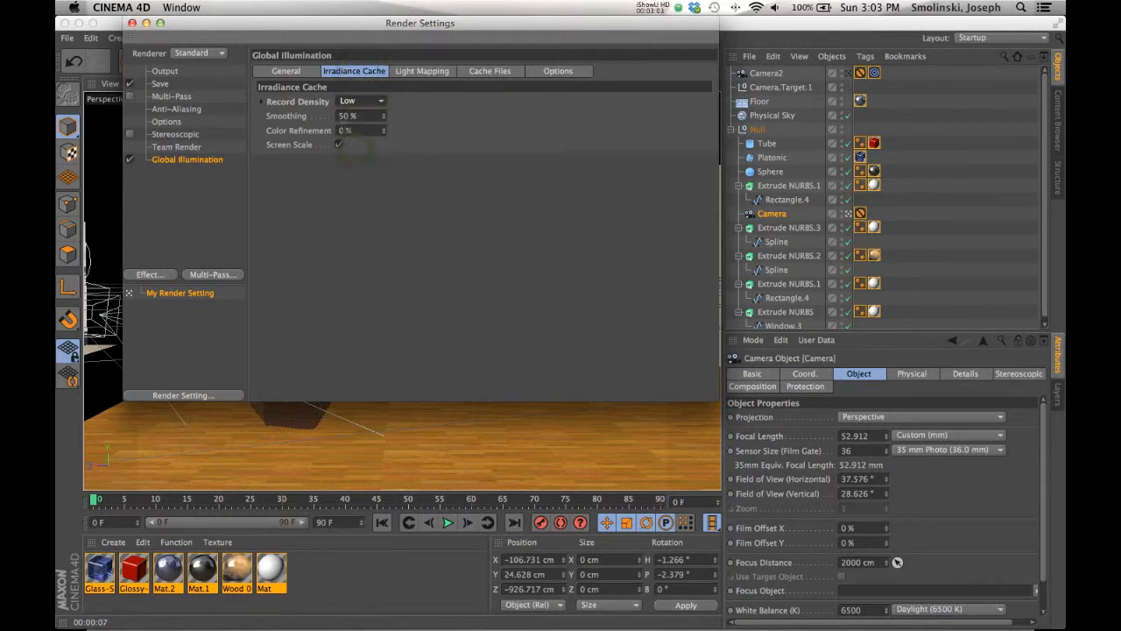
click(422, 70)
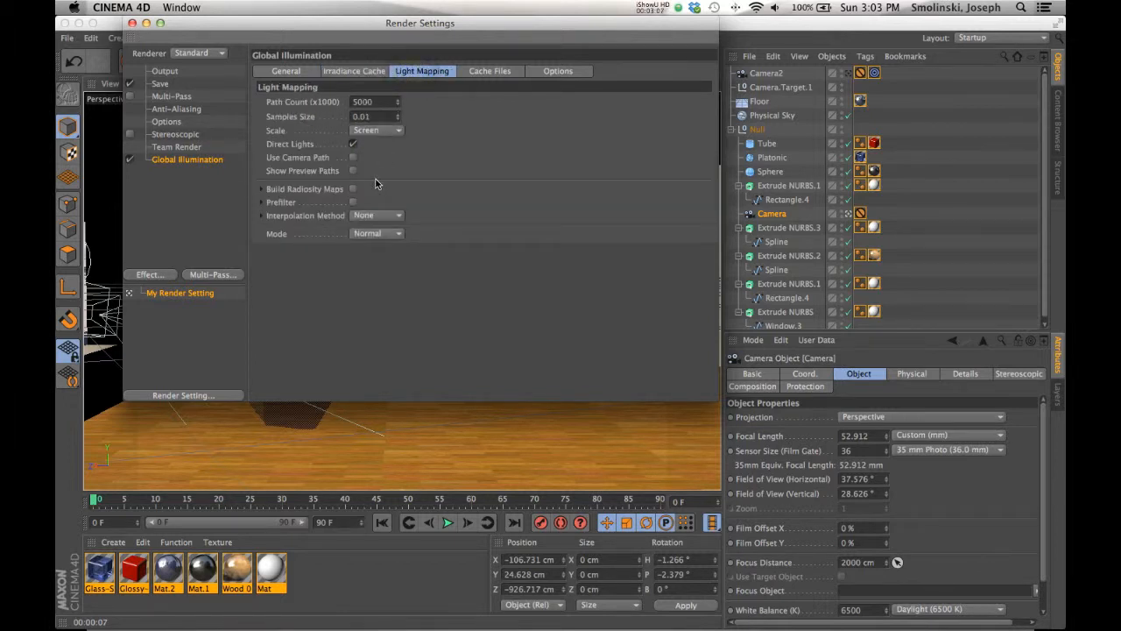
click(286, 71)
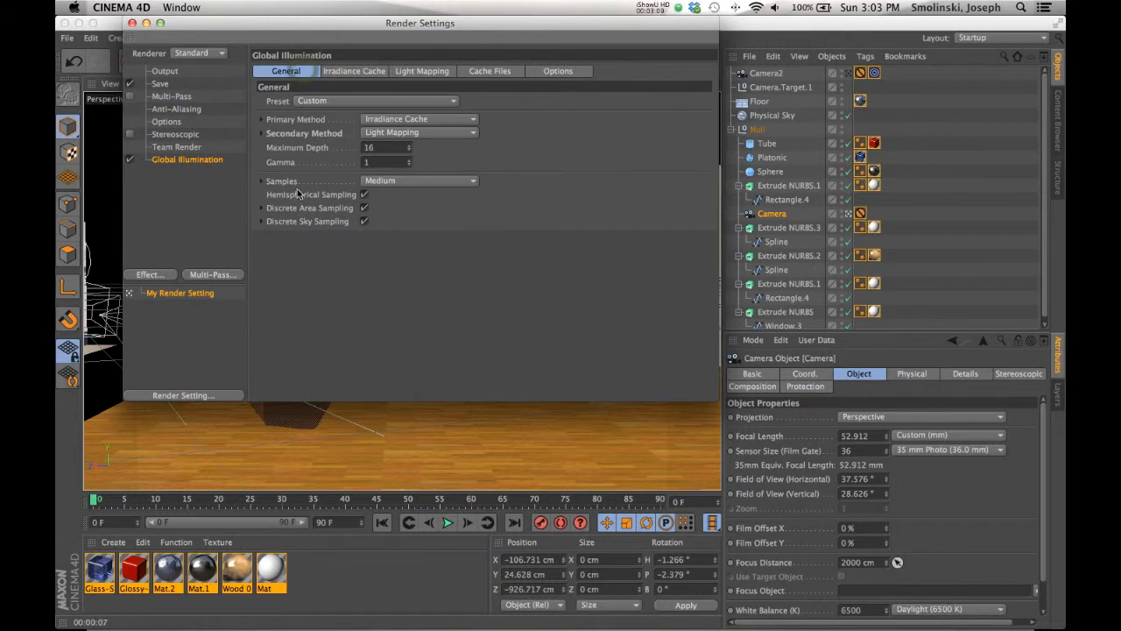
click(419, 180)
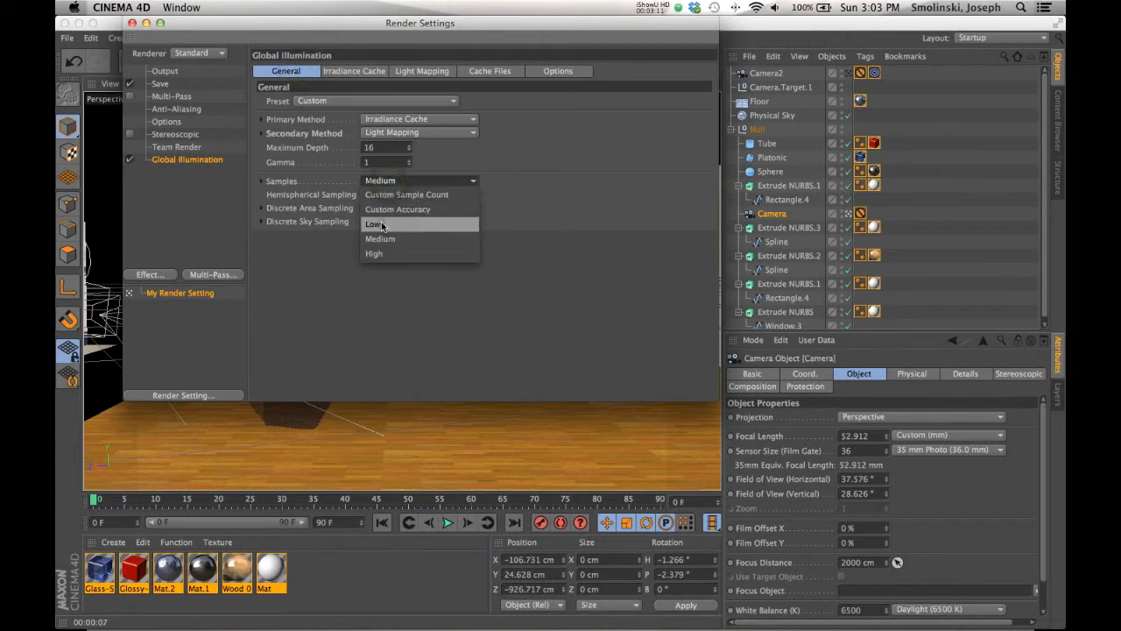
click(375, 224)
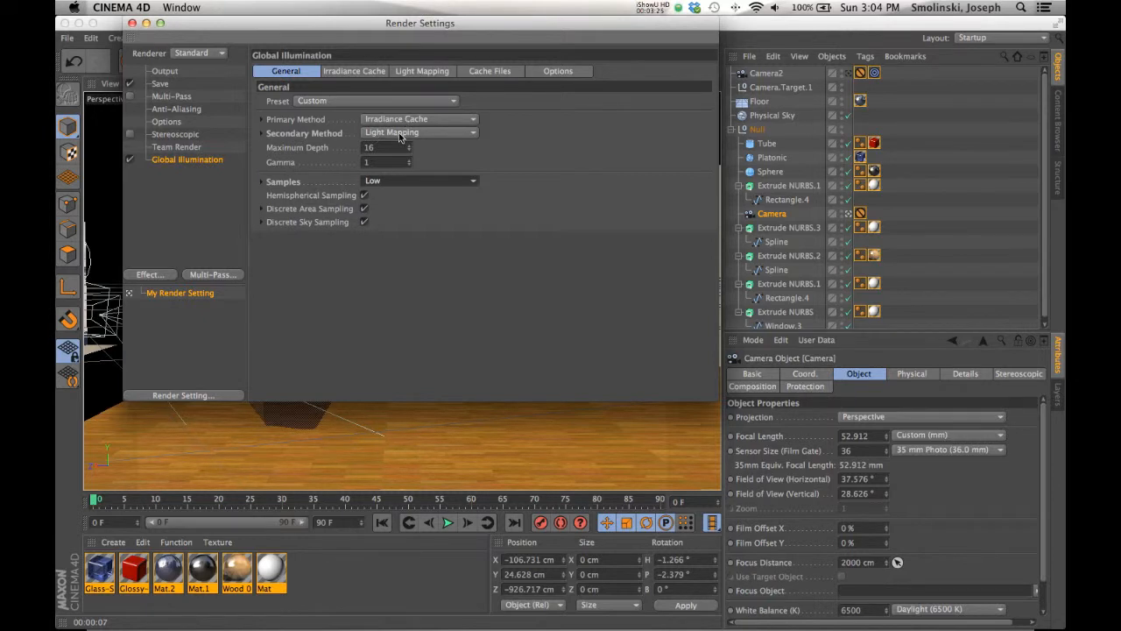
- Render a third 28-second image with lower sampling and compare it in the history
click(131, 22)
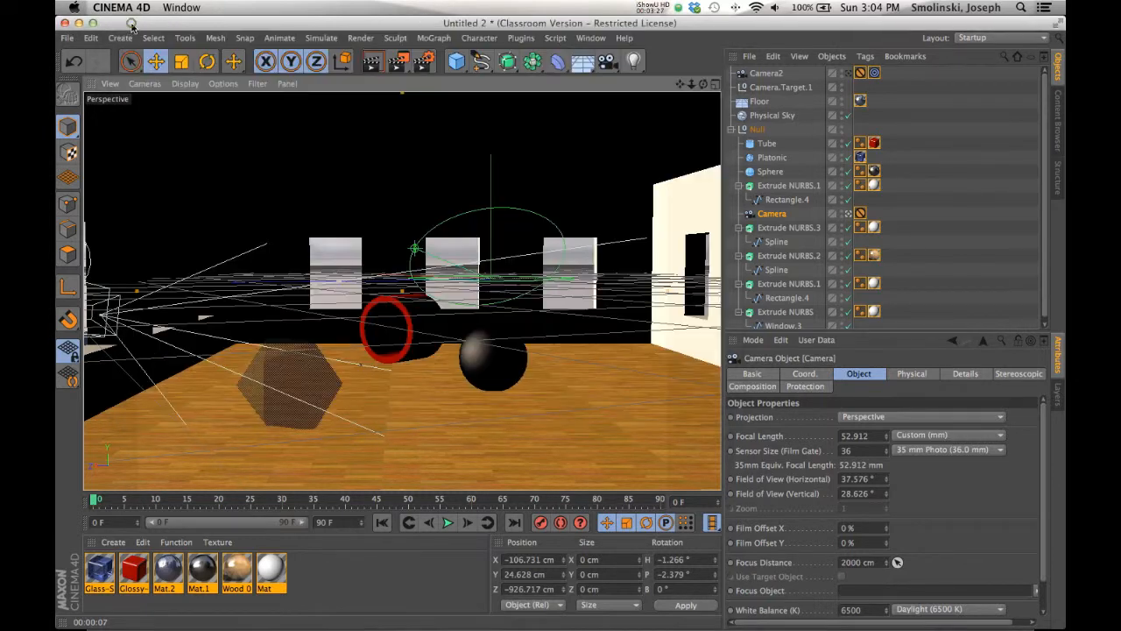
mouse_move(397, 61)
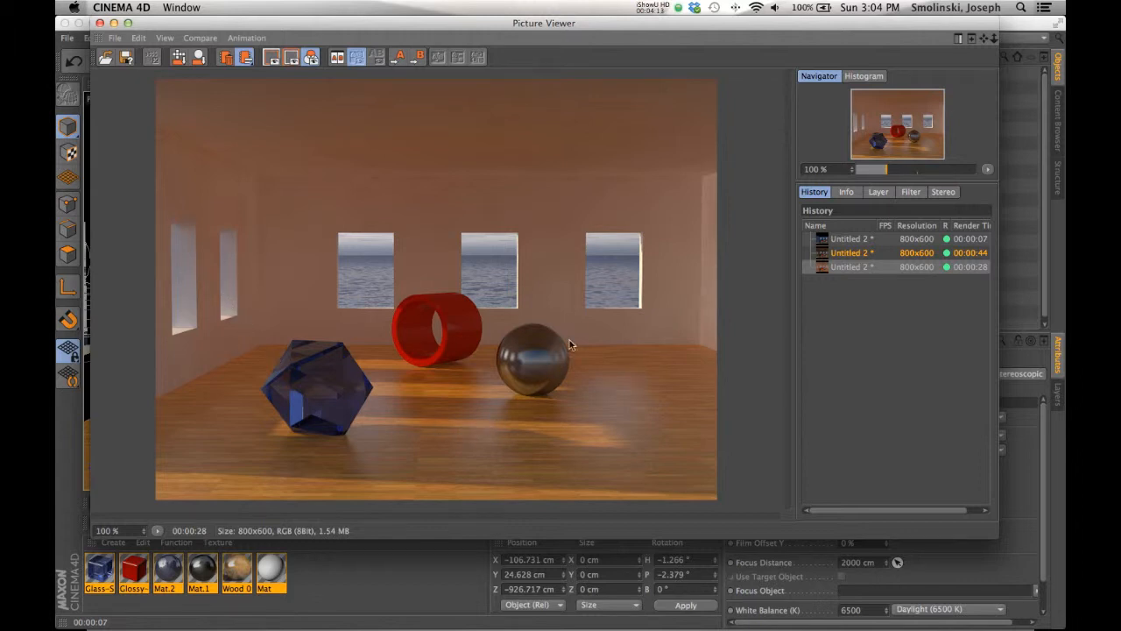
mouse_move(674, 391)
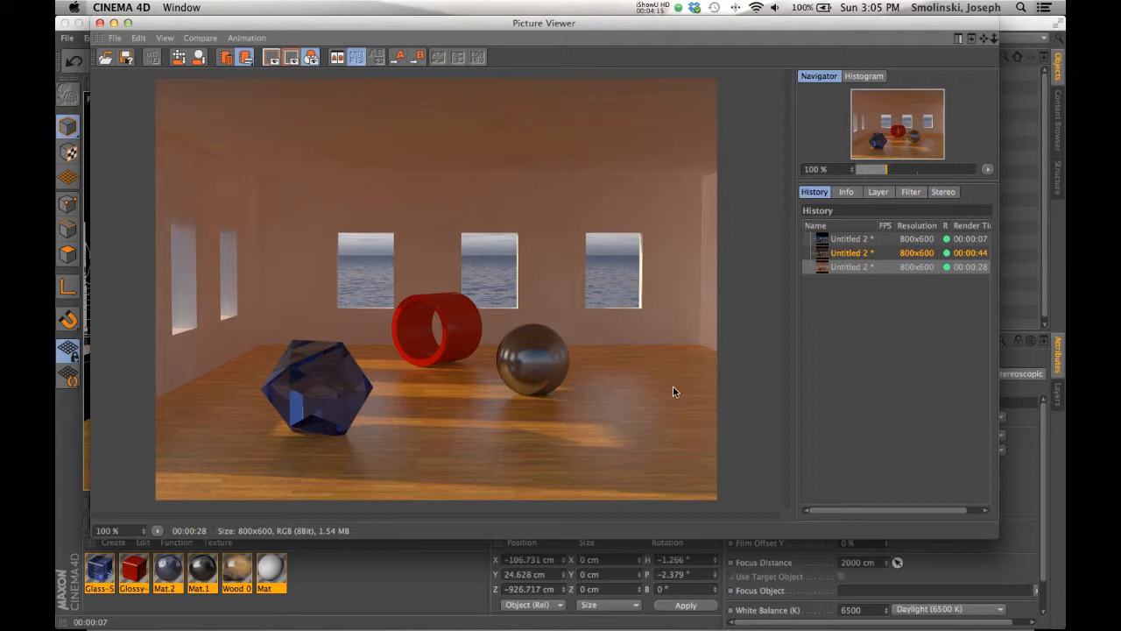
mouse_move(246, 184)
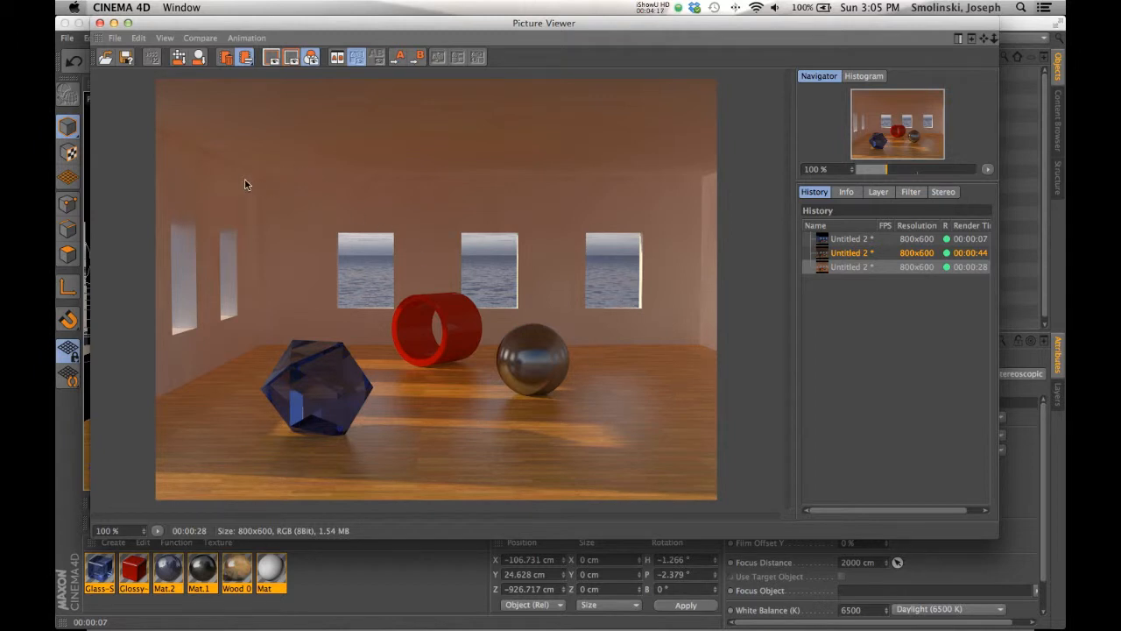
mouse_move(266, 219)
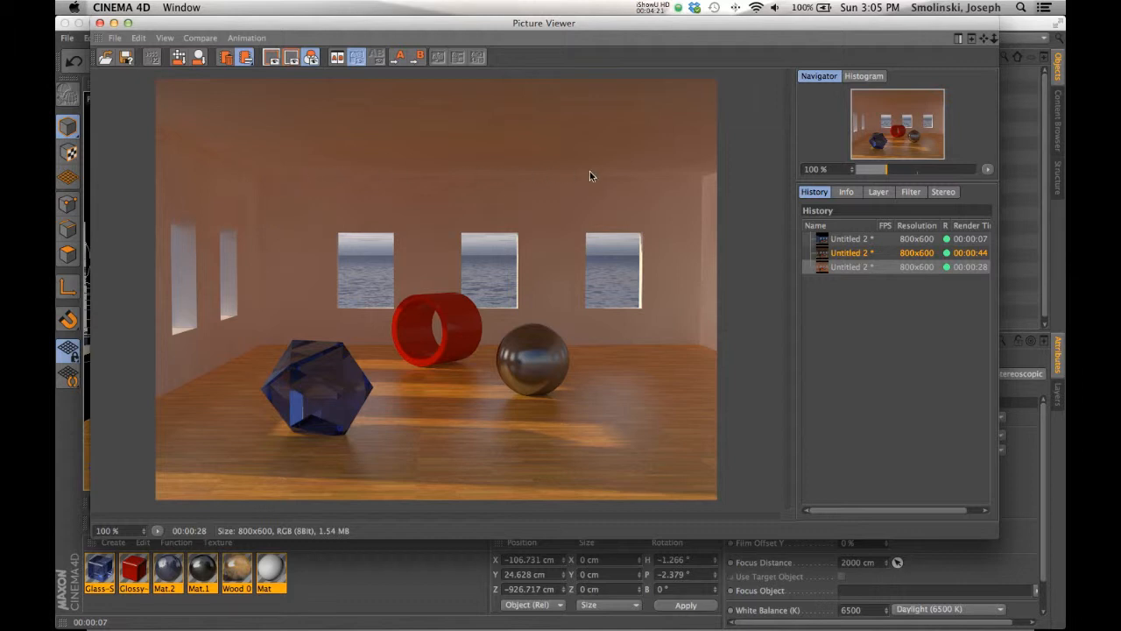
mouse_move(610, 384)
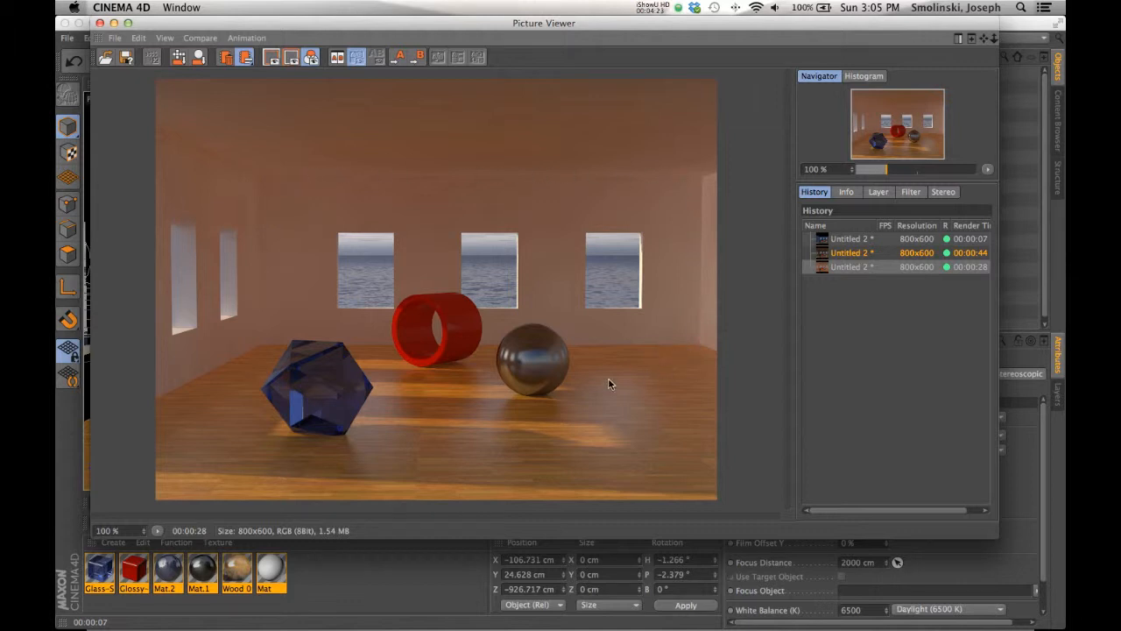
mouse_move(607, 379)
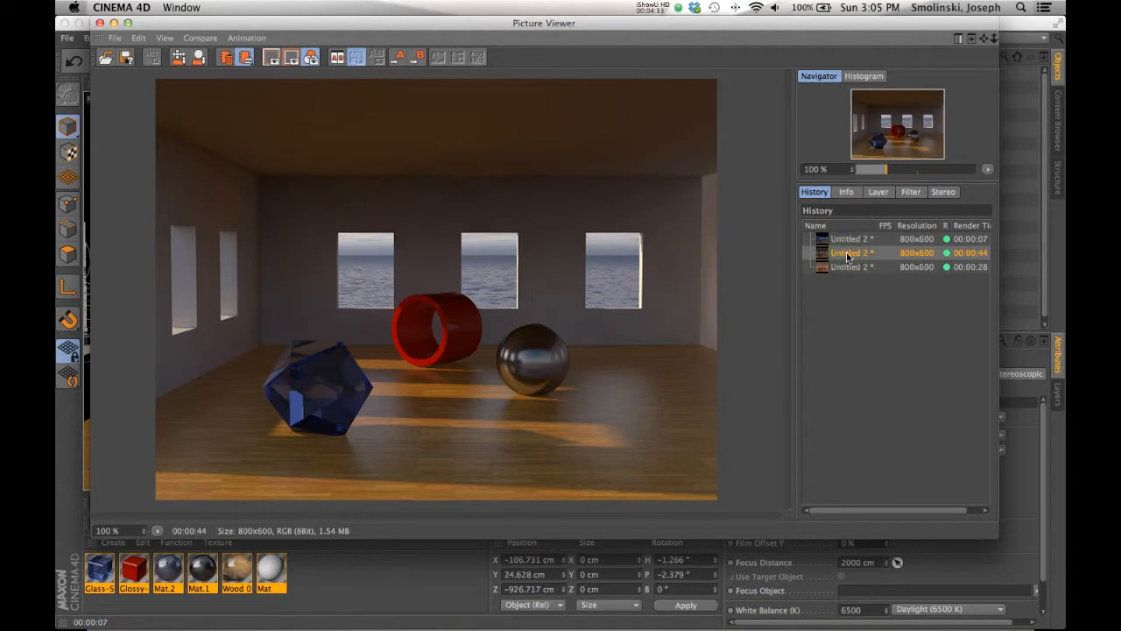
click(849, 267)
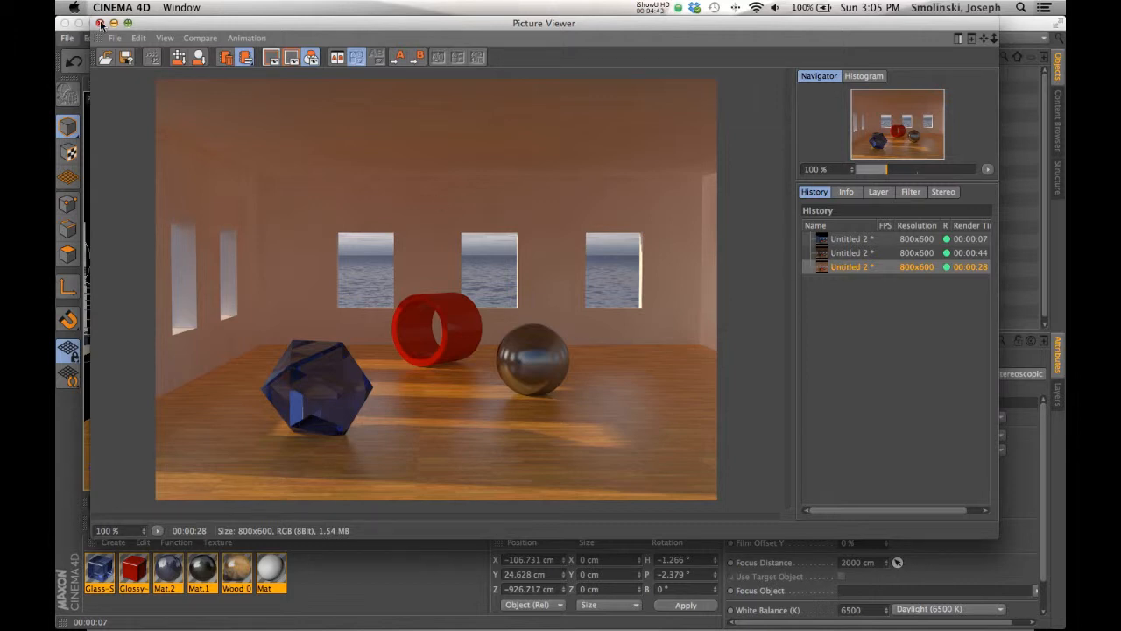
click(101, 21)
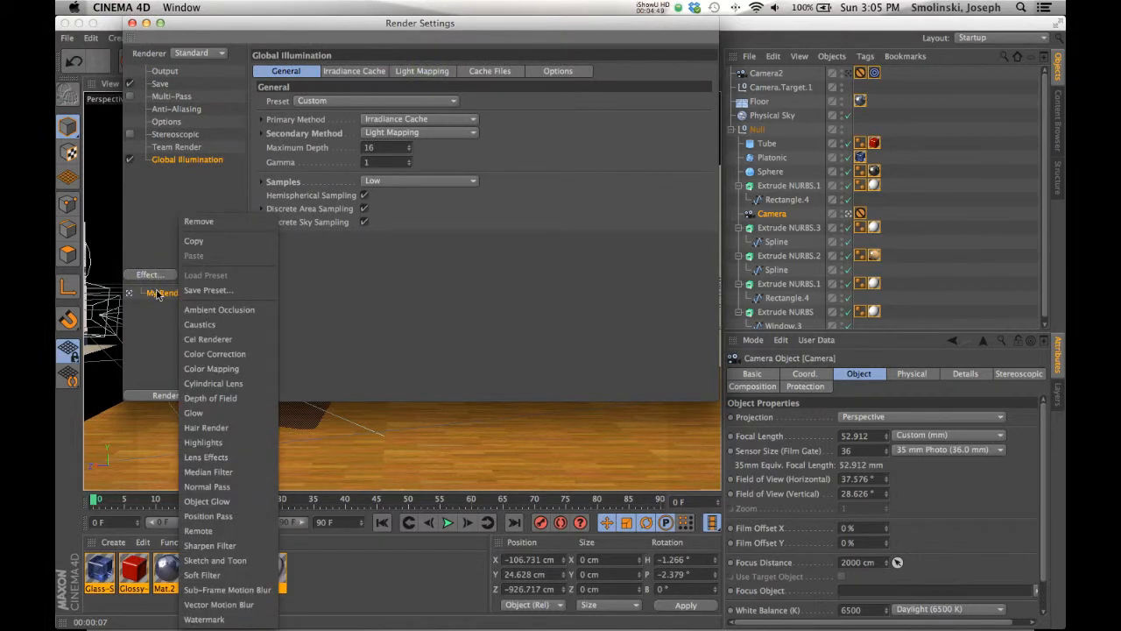
- Add Ambient Occlusion to the render effects alongside Global Illumination
click(219, 309)
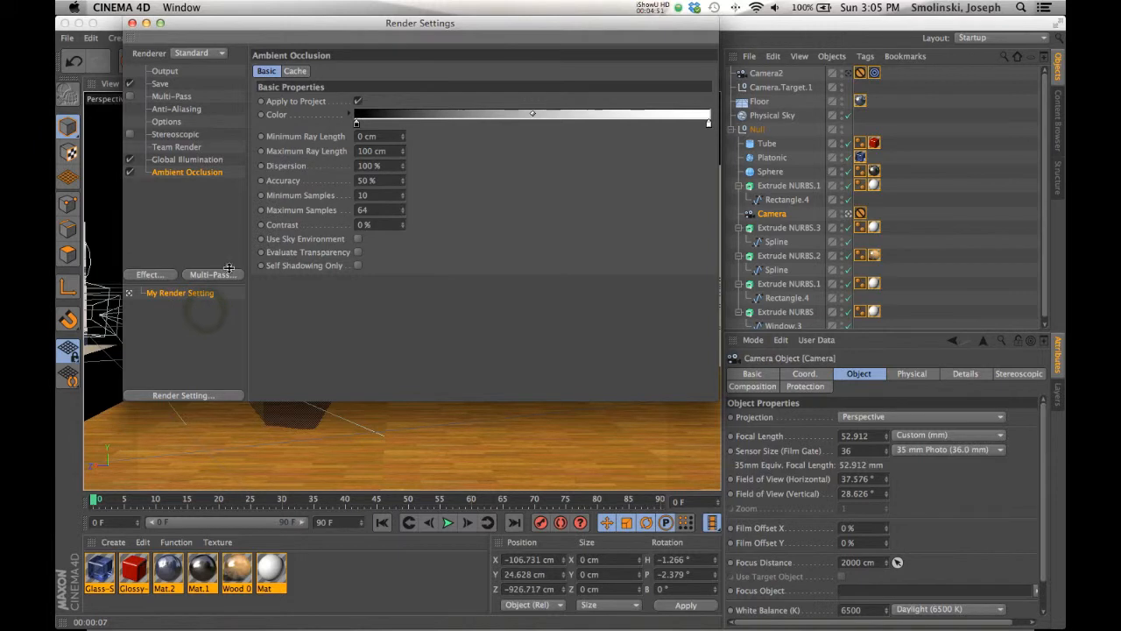
mouse_move(347, 178)
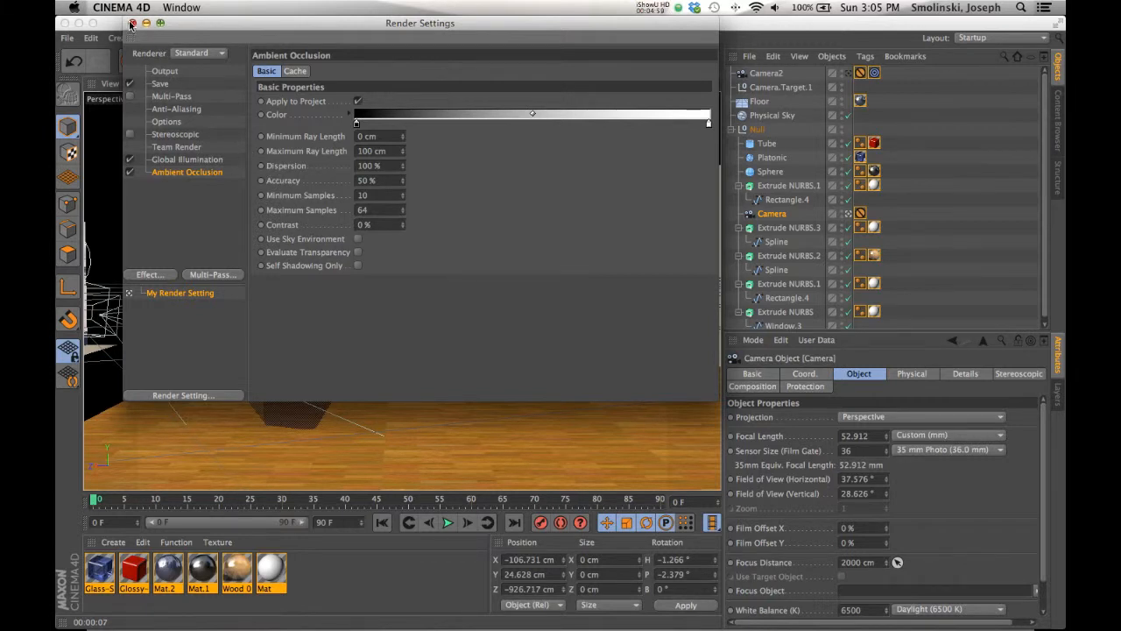
click(131, 28)
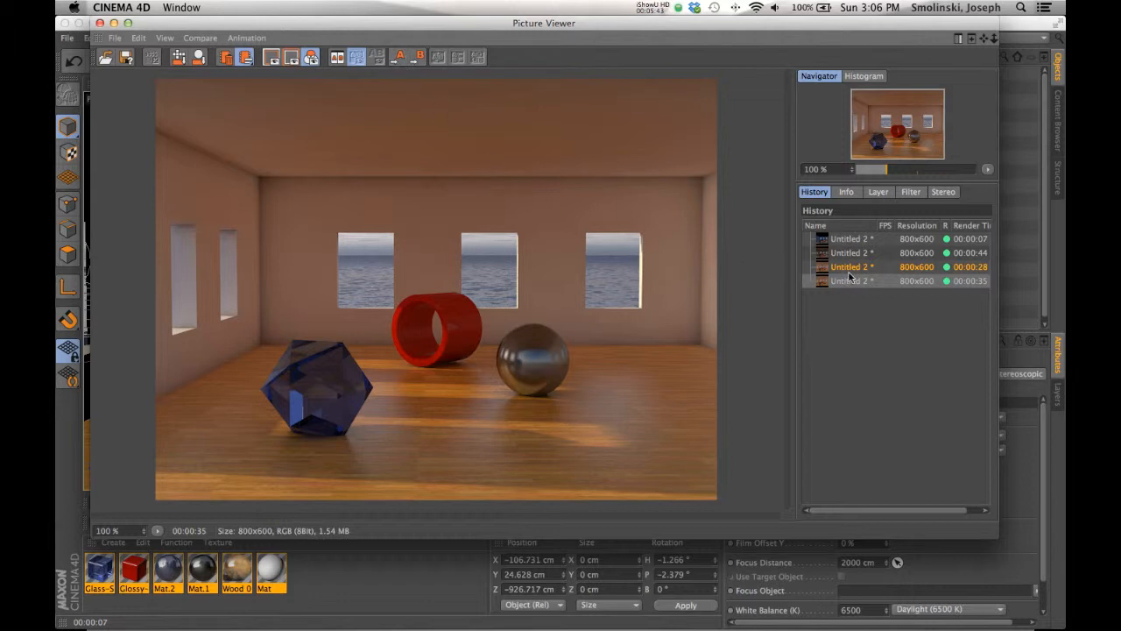
mouse_move(859, 273)
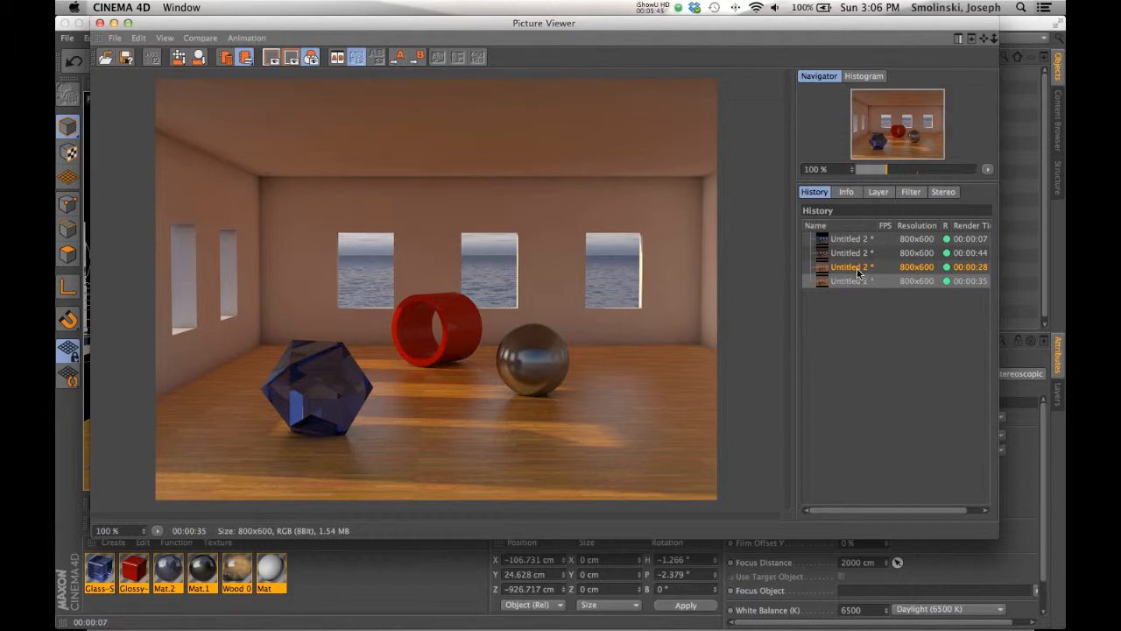
- Flip between the 28-second render and the new ambient occlusion render to compare them
click(849, 267)
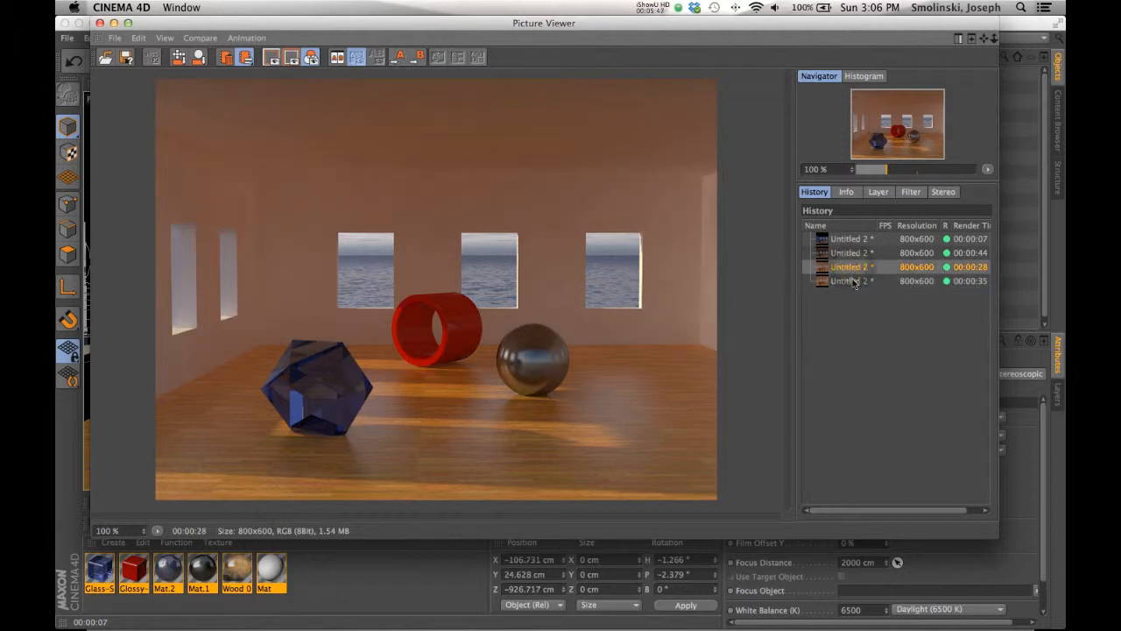
click(855, 280)
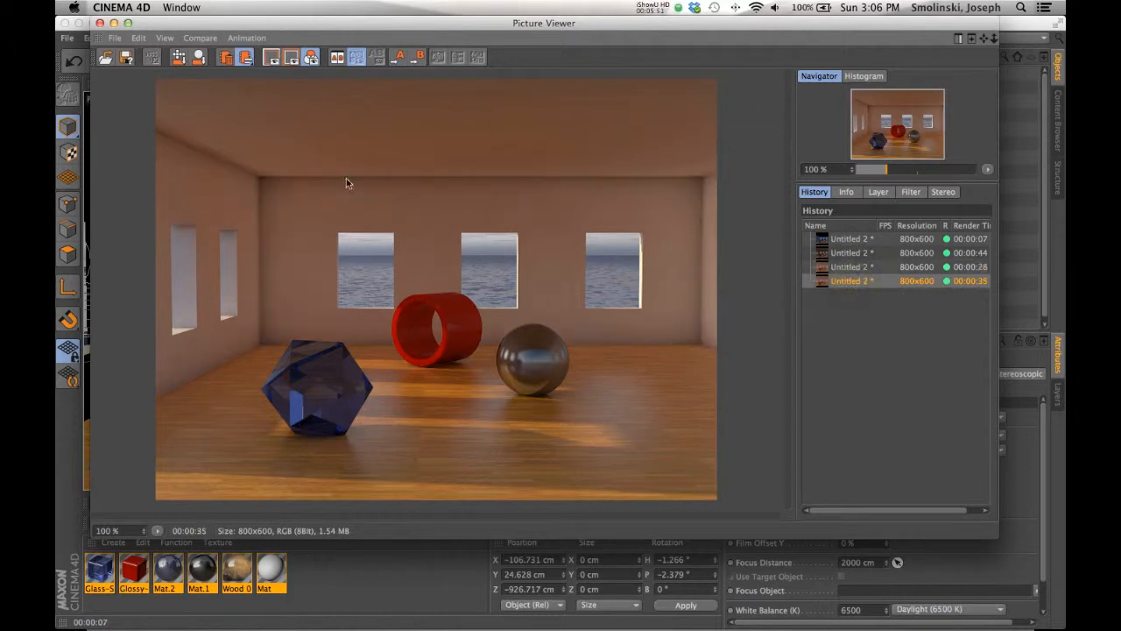
mouse_move(260, 262)
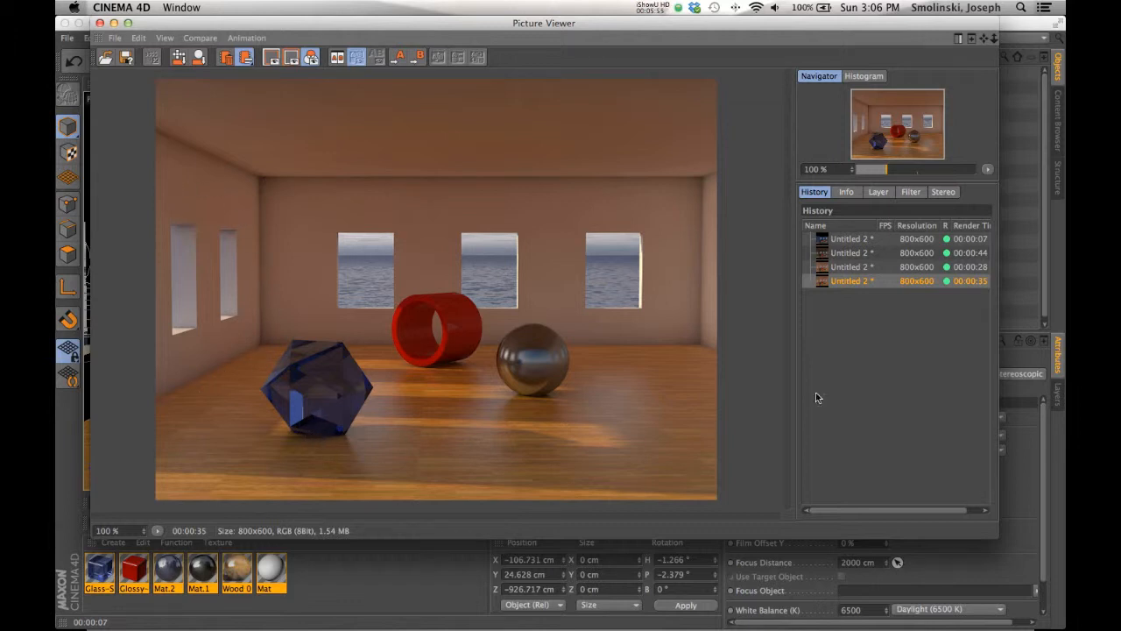
mouse_move(353, 438)
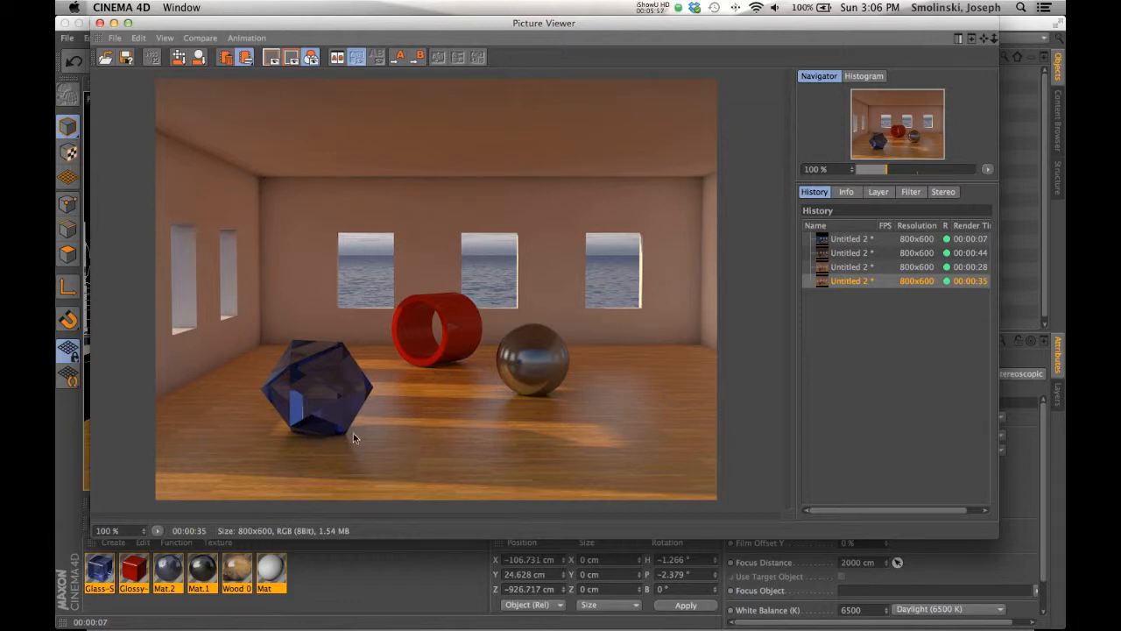
click(849, 266)
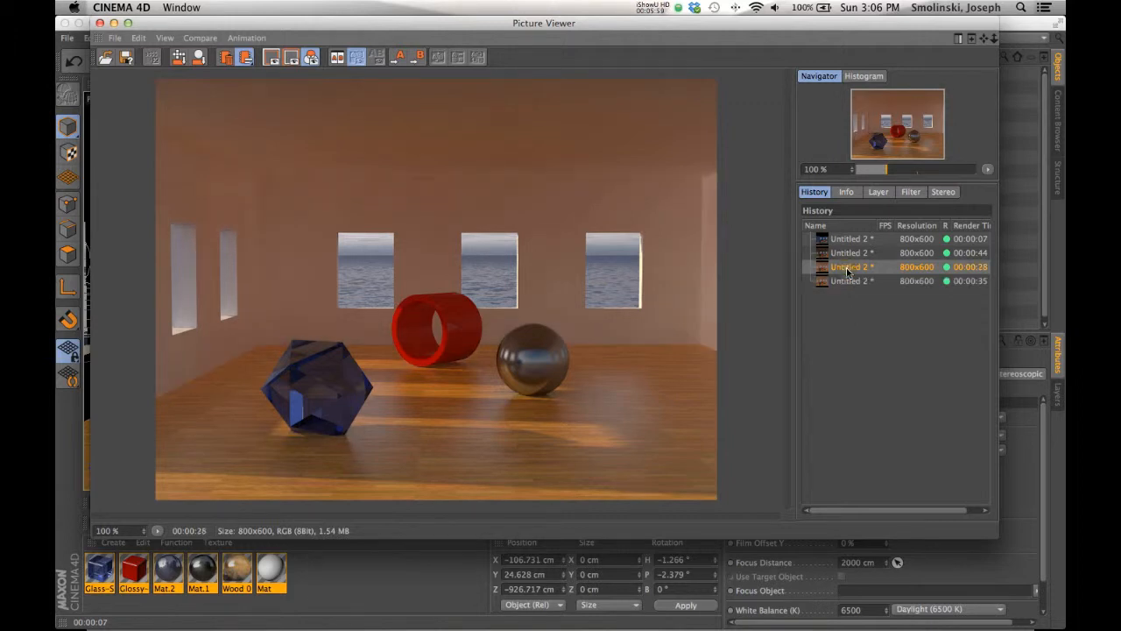
click(848, 280)
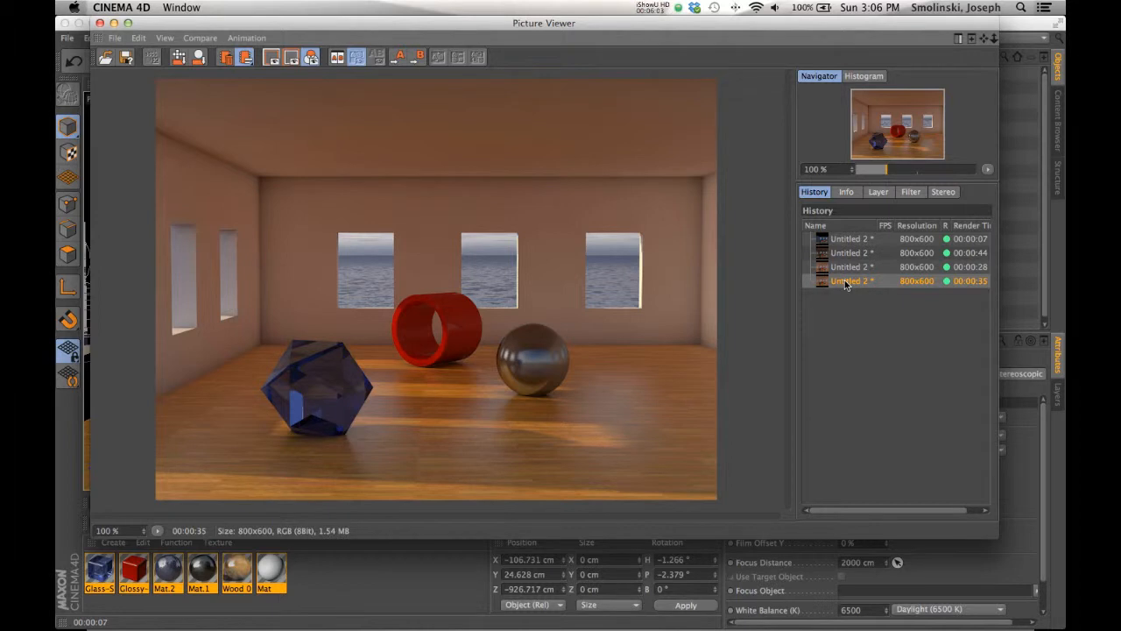
mouse_move(496, 291)
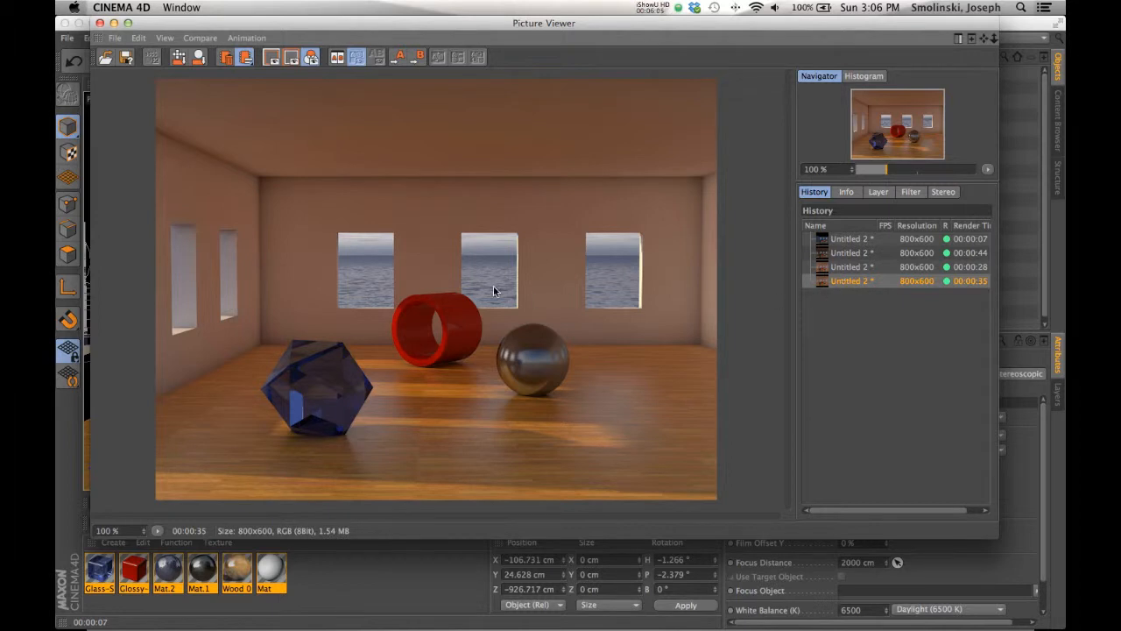
mouse_move(581, 313)
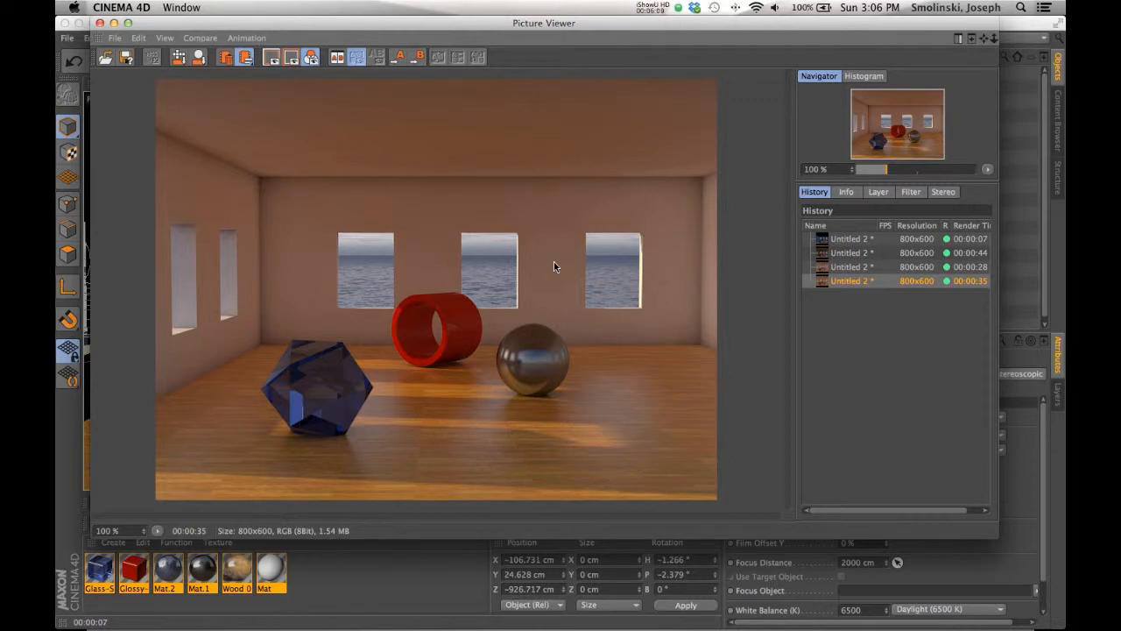
mouse_move(408, 422)
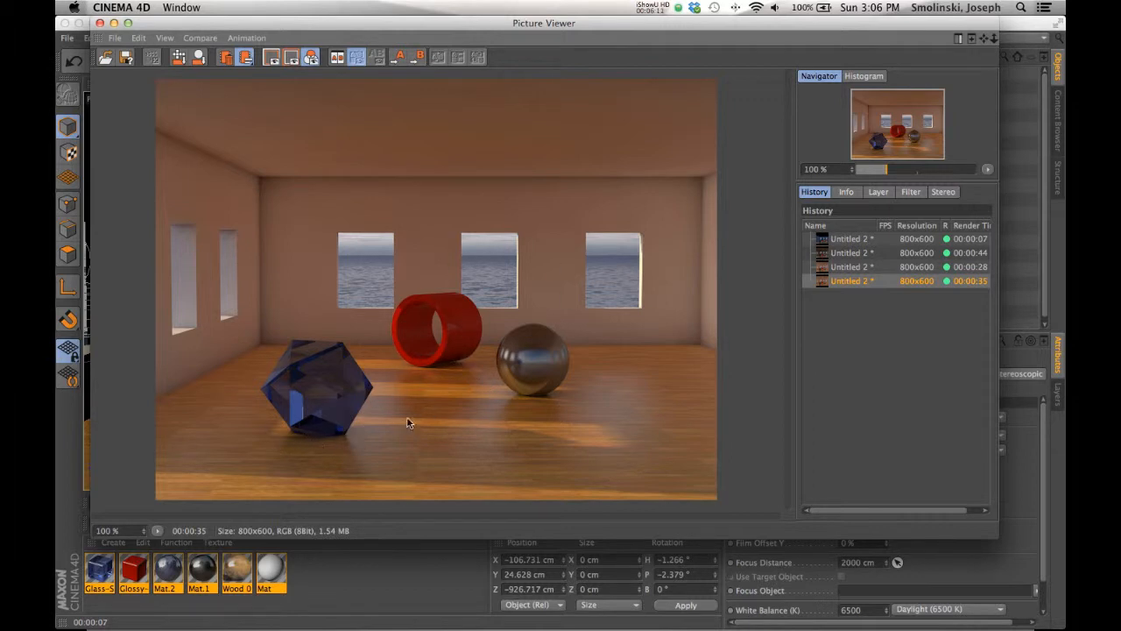
mouse_move(447, 373)
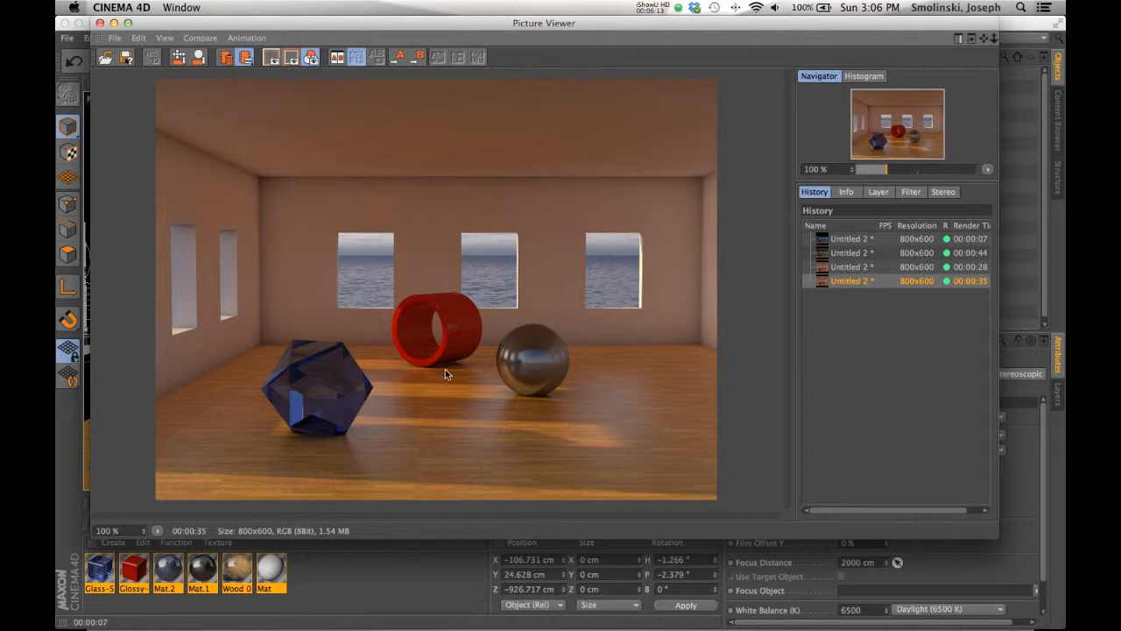
mouse_move(559, 401)
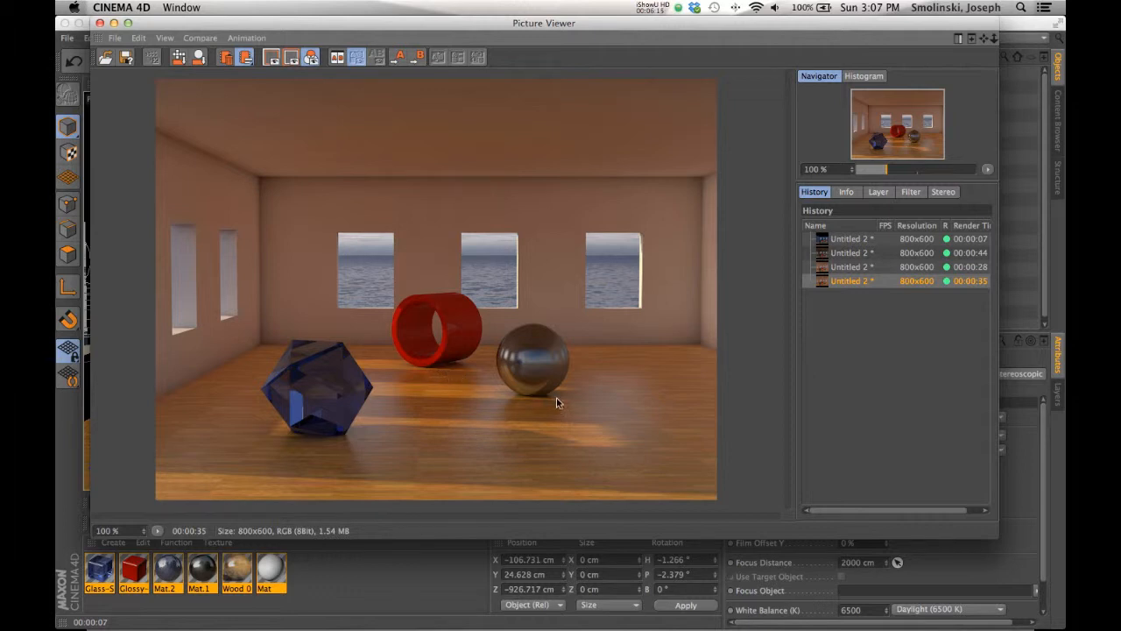
mouse_move(434, 368)
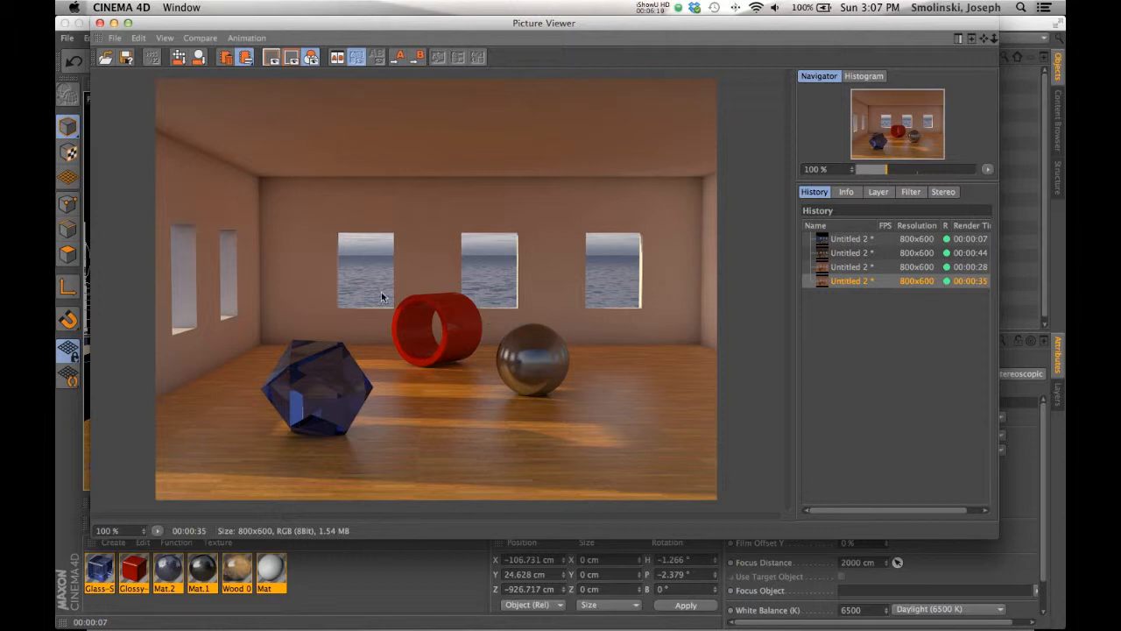
mouse_move(571, 291)
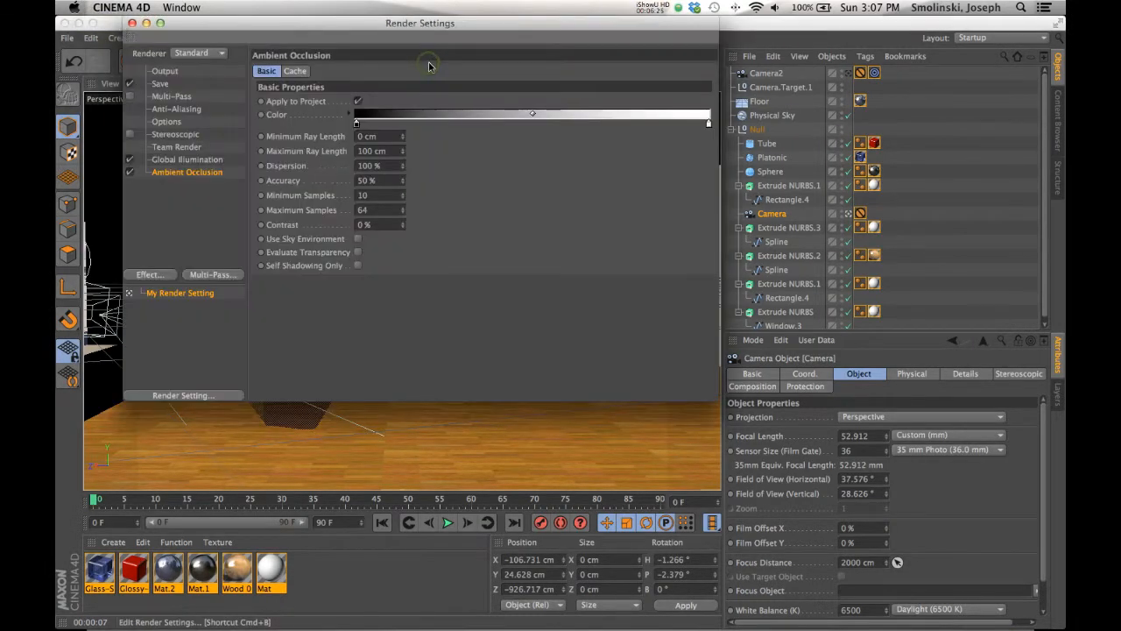
- Show the Anti-Aliasing page and its quality choices in the render settings
click(175, 108)
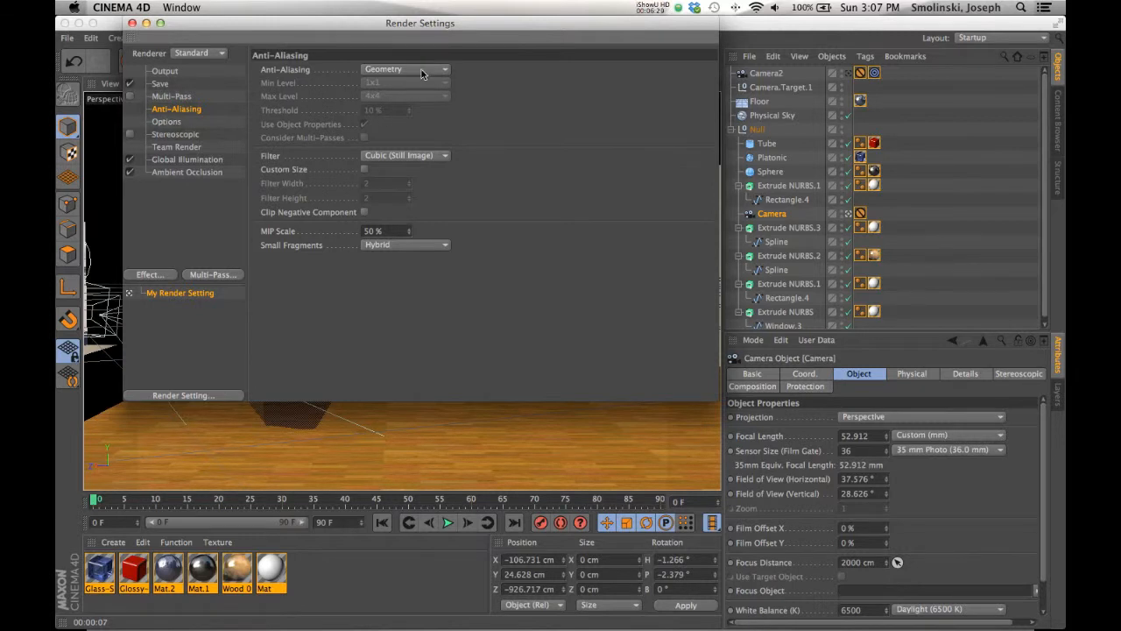
click(406, 70)
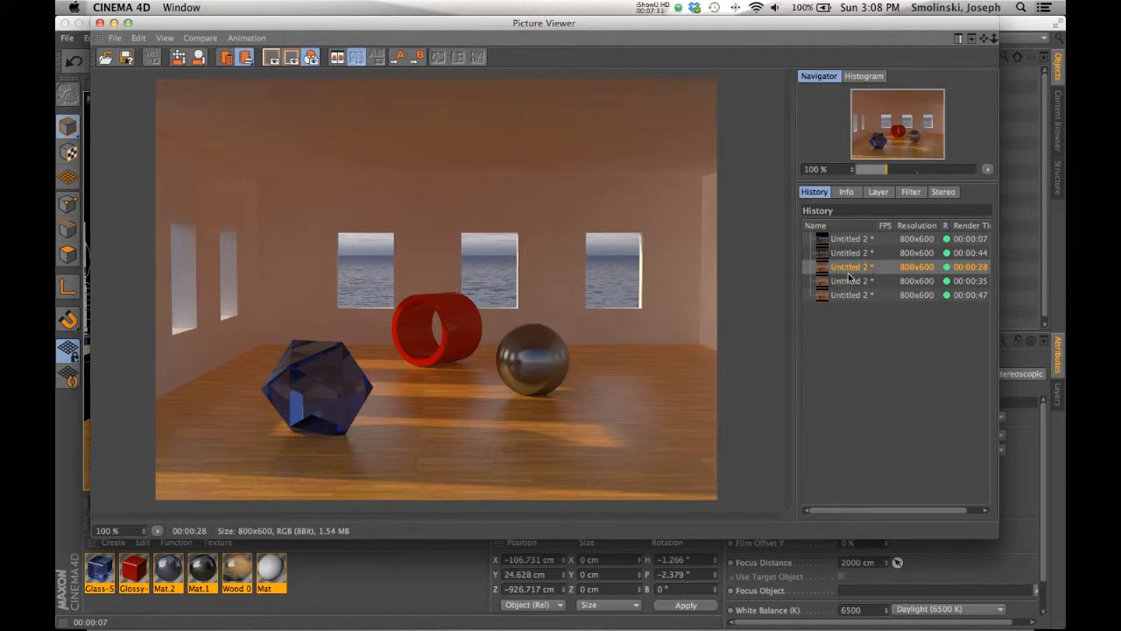
- Compare the 47-second newest render against the 35-second ambient occlusion render in History, ending on the newest
click(849, 280)
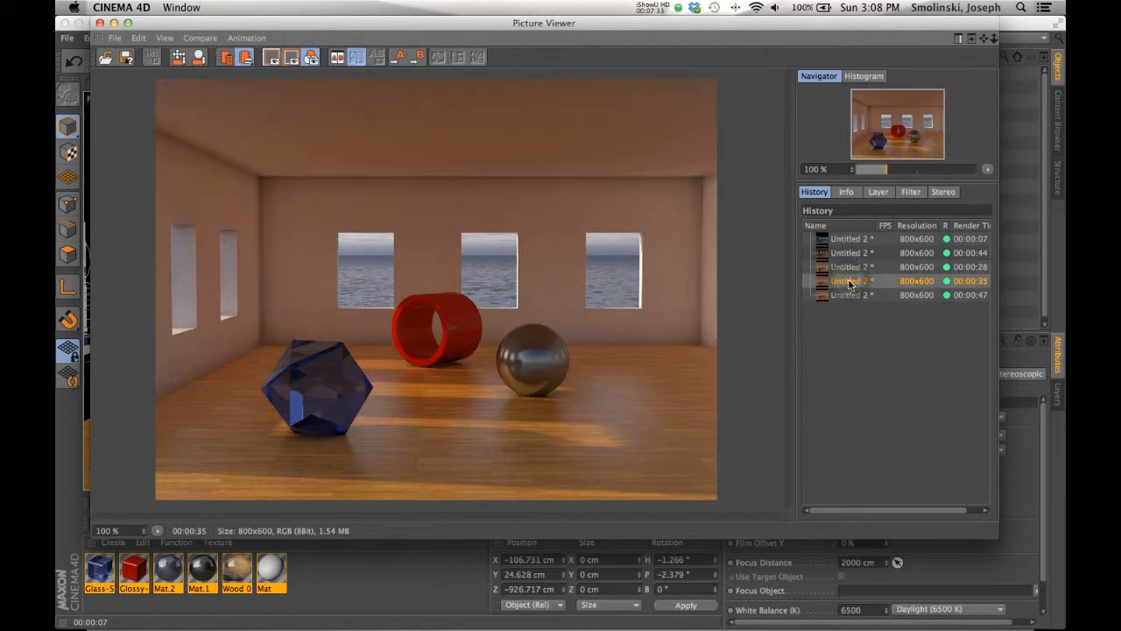
click(849, 295)
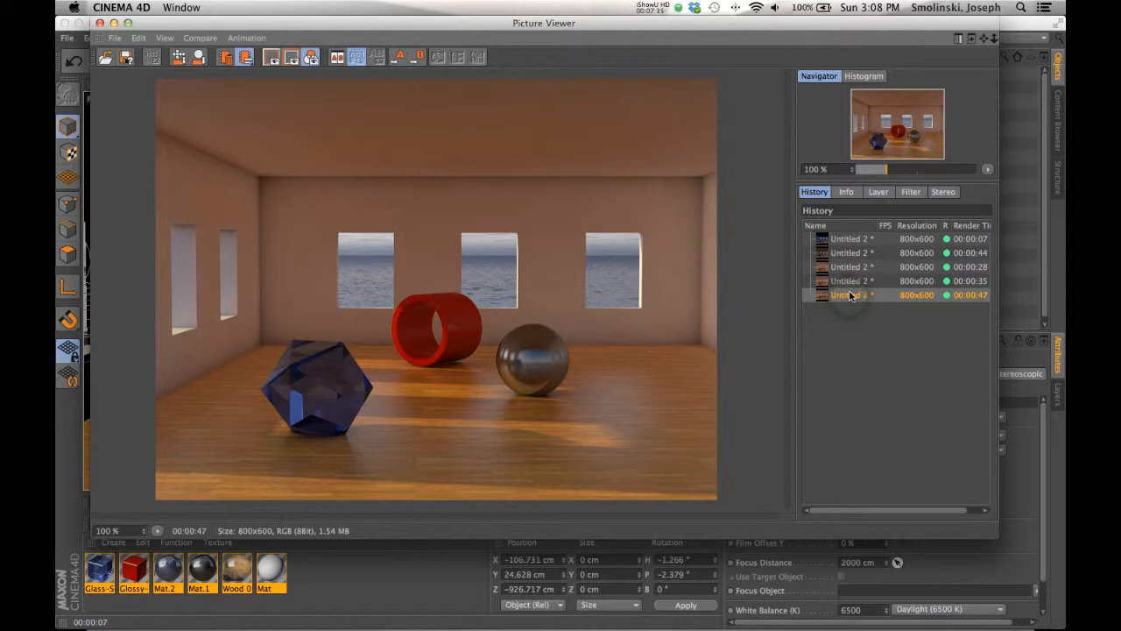
click(852, 281)
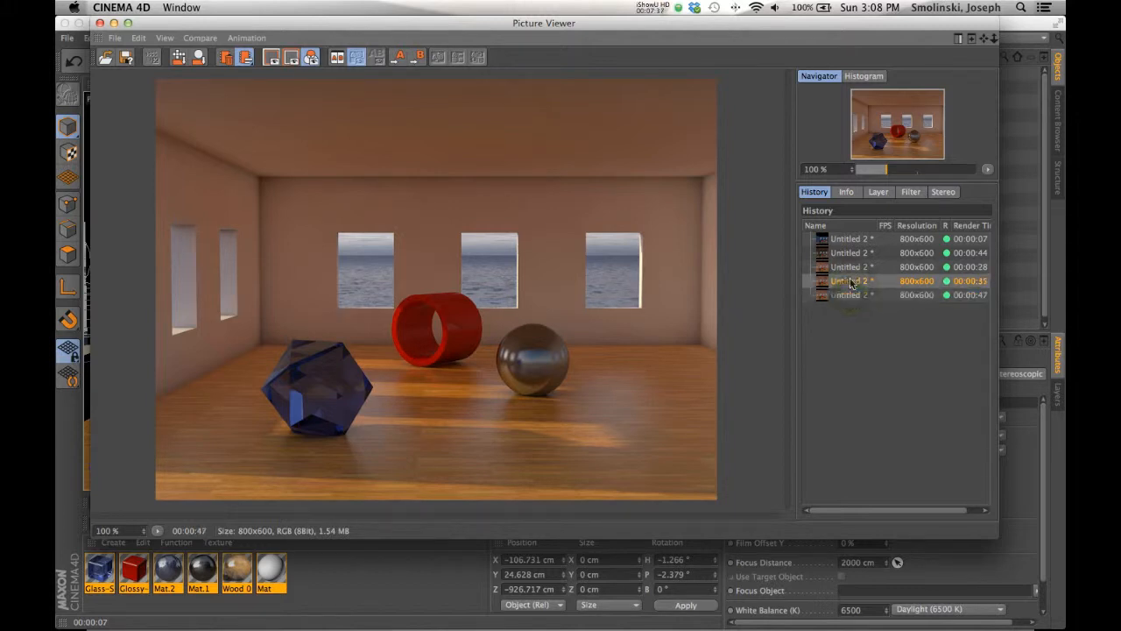
click(850, 294)
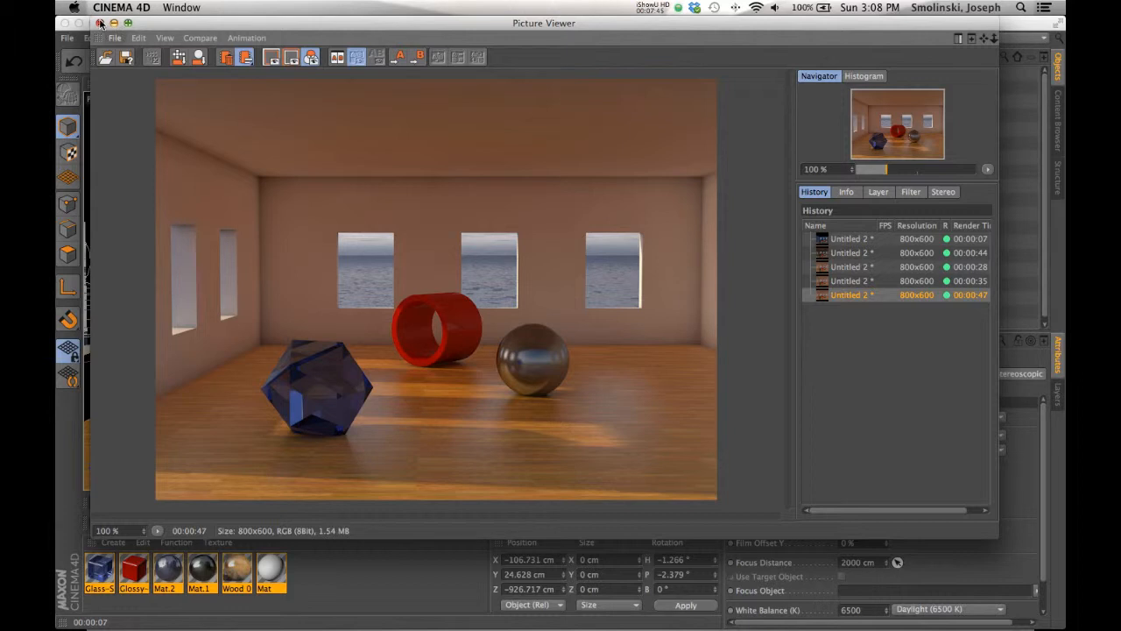
- Activate Camera2 as the scene view and start a sixth render to Picture Viewer
click(104, 21)
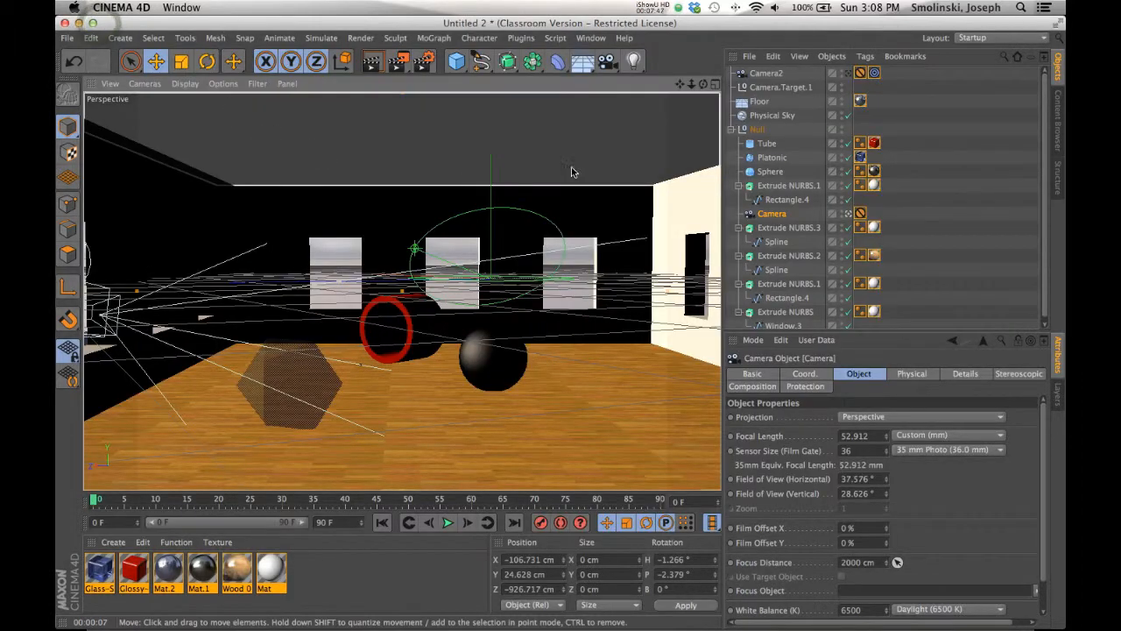
click(768, 74)
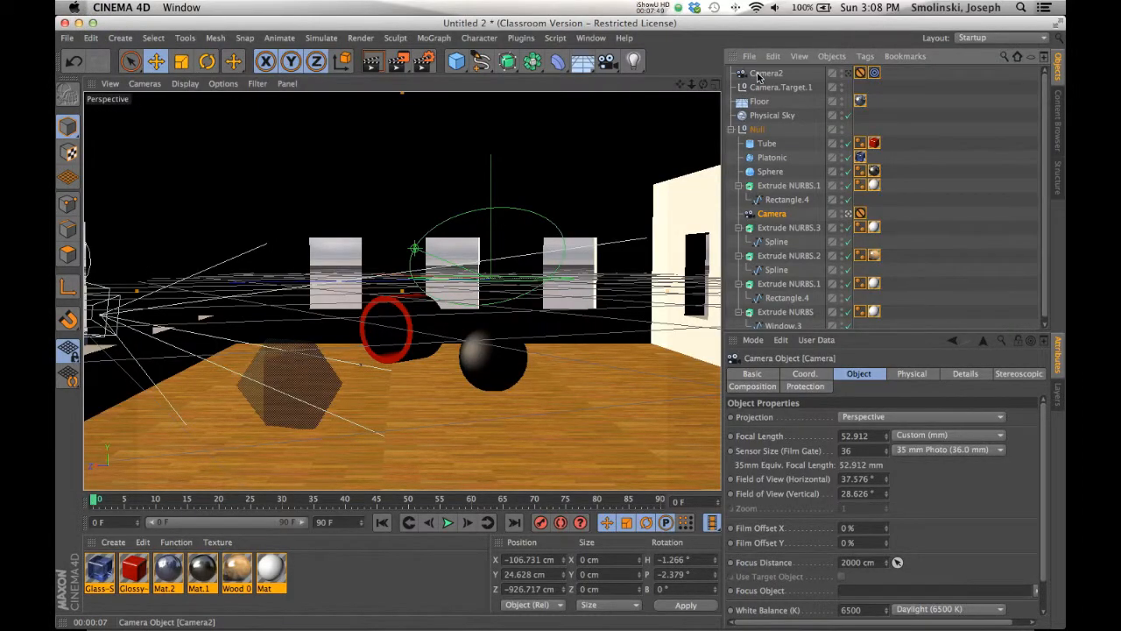
click(144, 84)
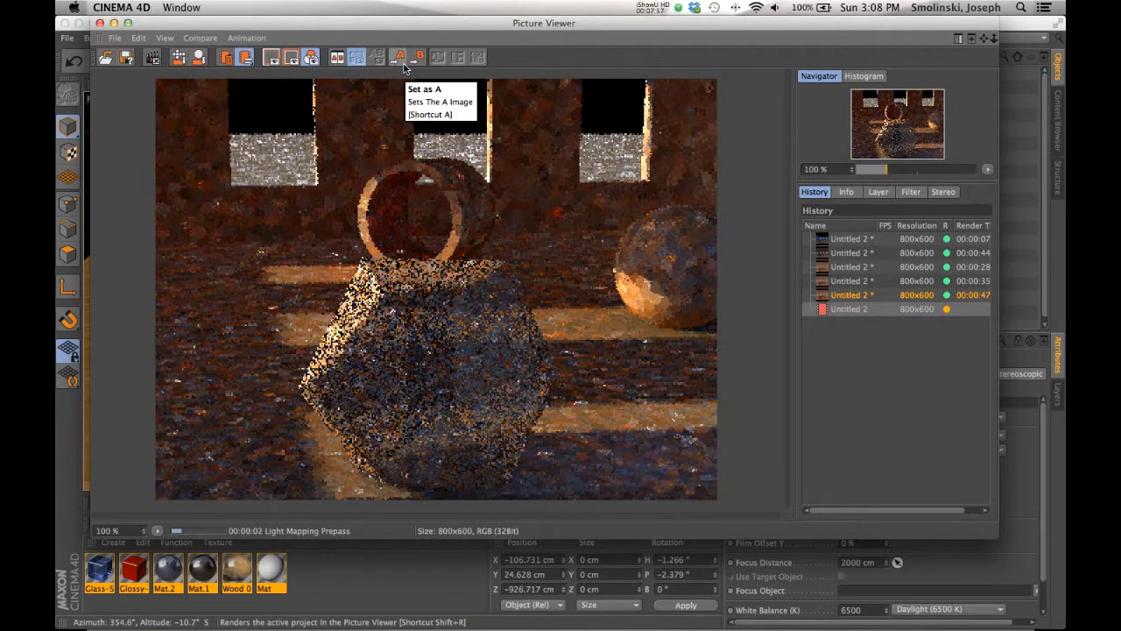
- Compare the finished 1:10 second-camera close-up with the 47-second wide room render in History
click(645, 7)
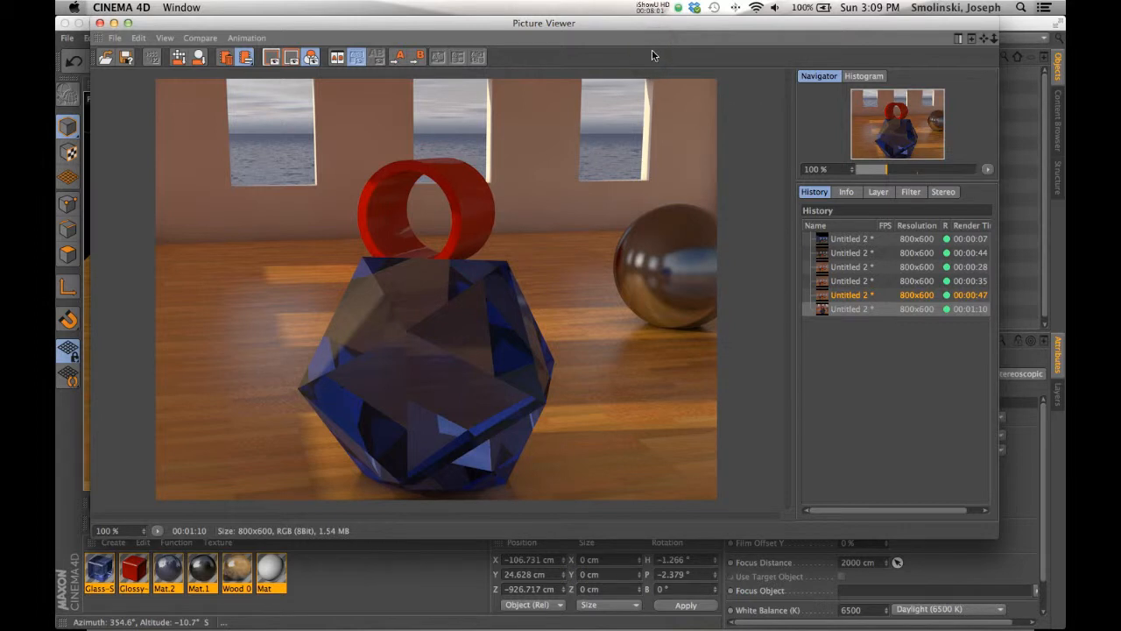
mouse_move(620, 123)
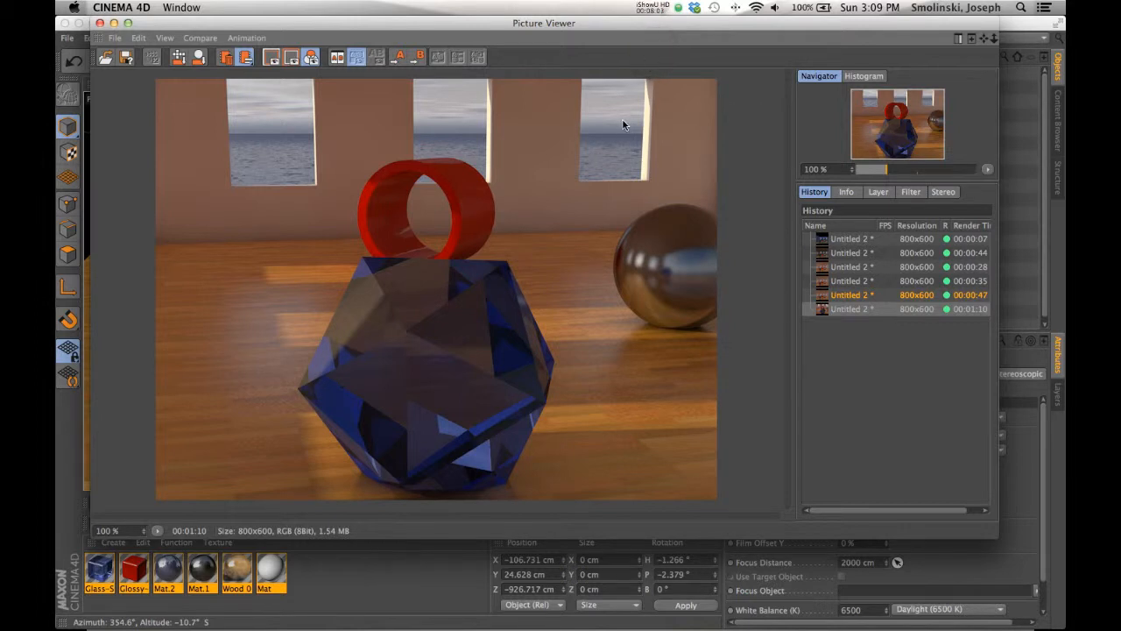
mouse_move(977, 319)
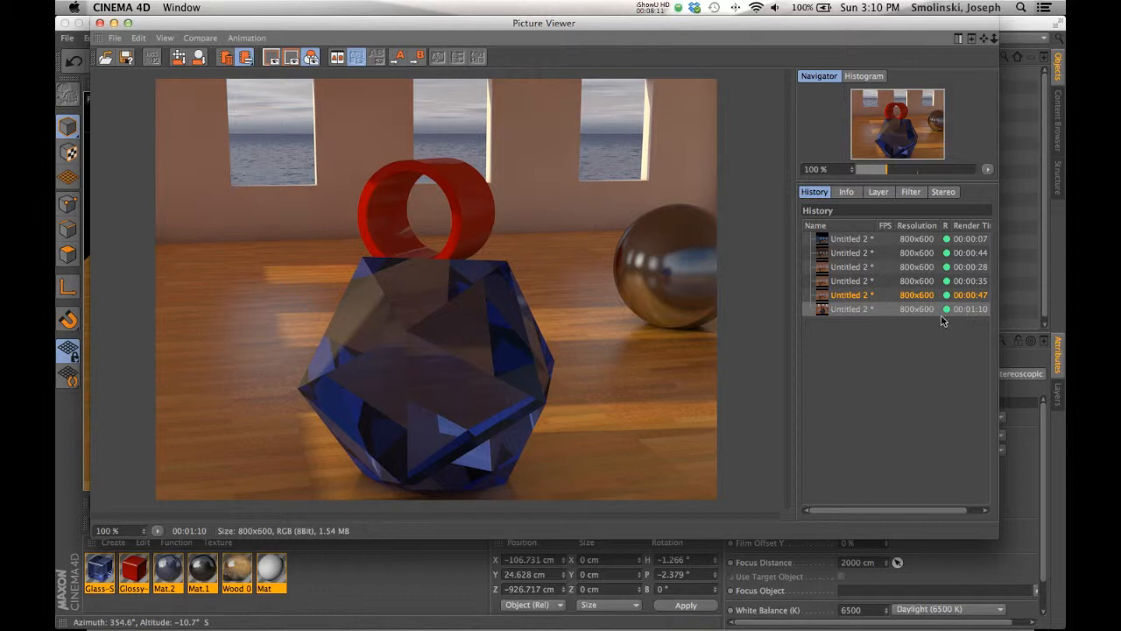
click(851, 295)
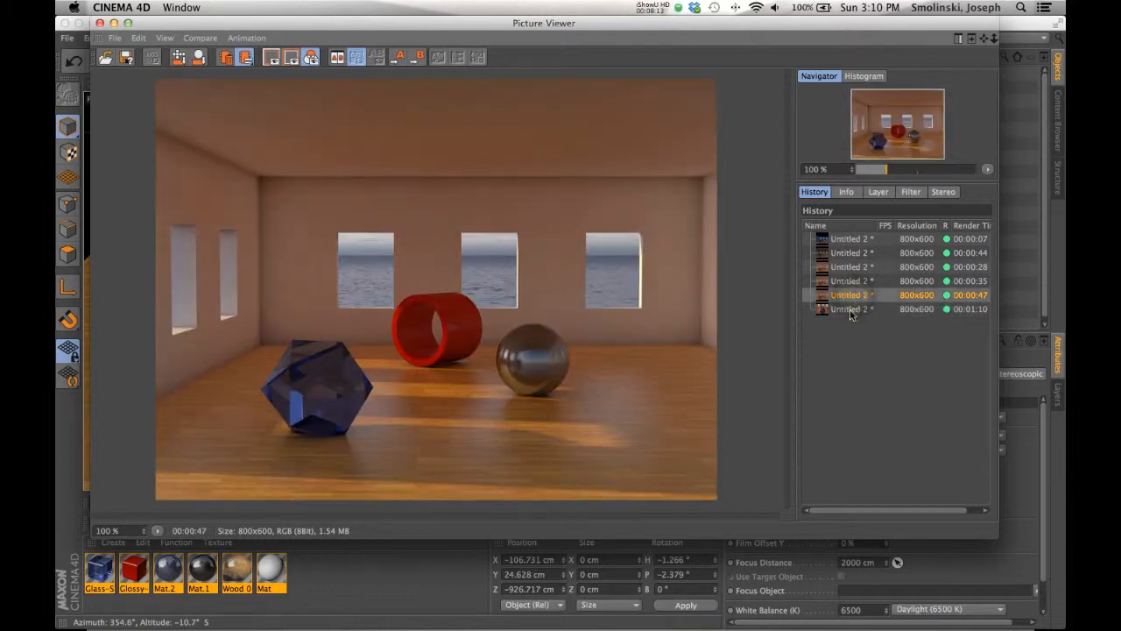
click(850, 295)
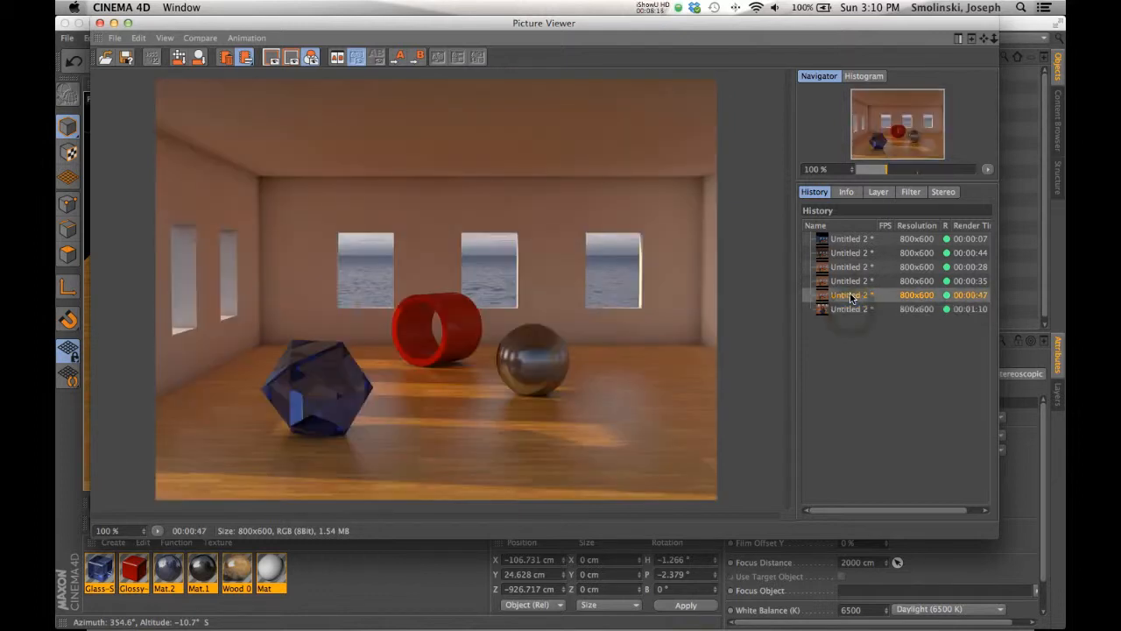
click(851, 308)
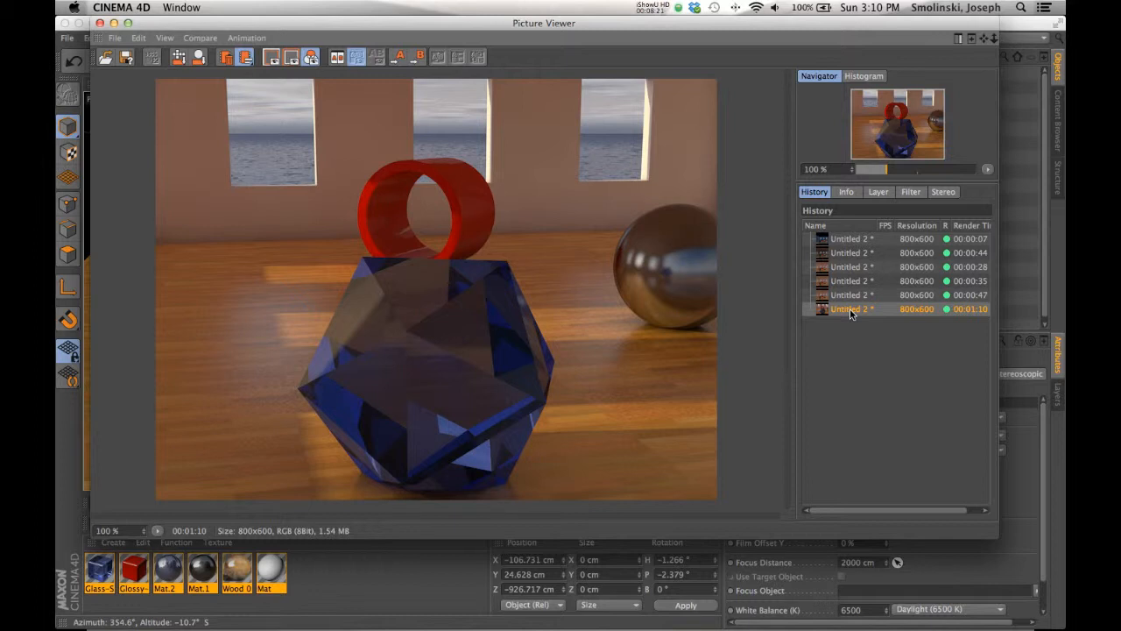
click(852, 294)
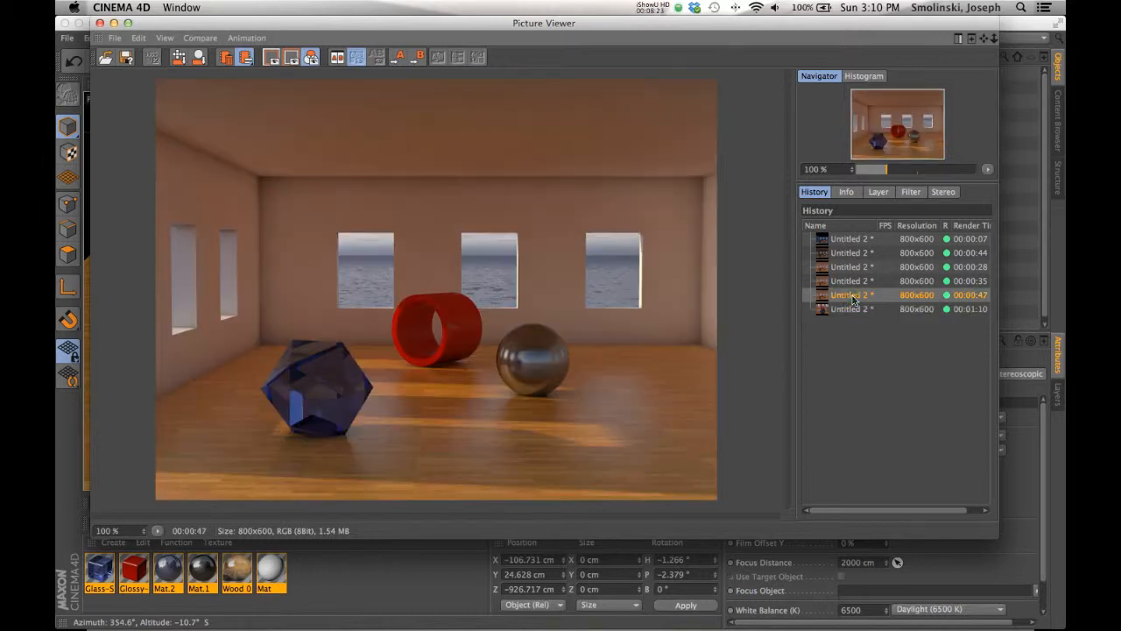